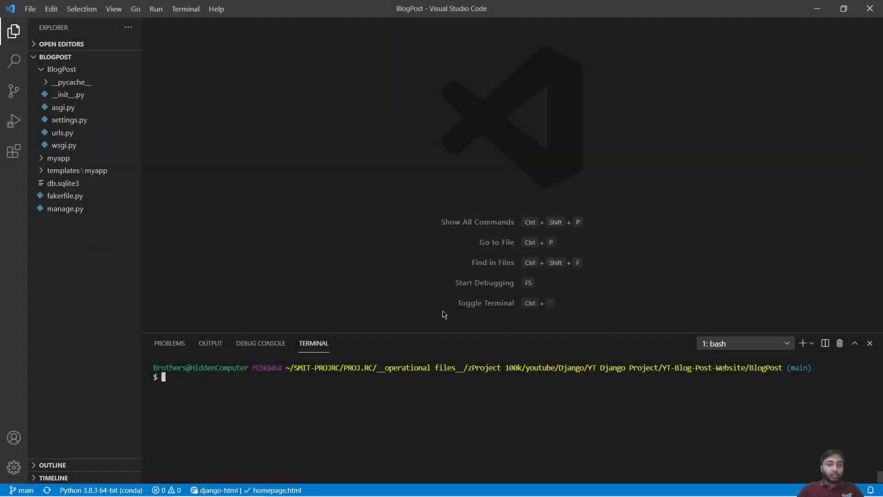
In homepage.html, add a form containing a text input named search_data
left_click(73, 170)
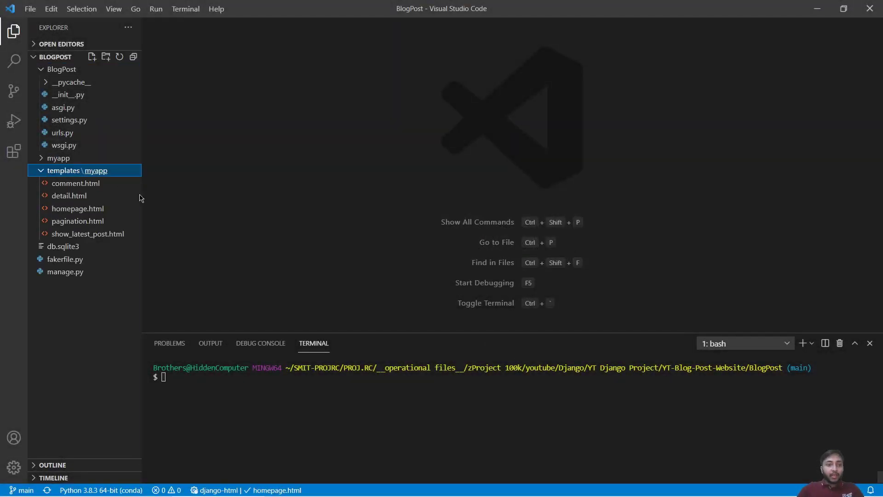
double_click(77, 208)
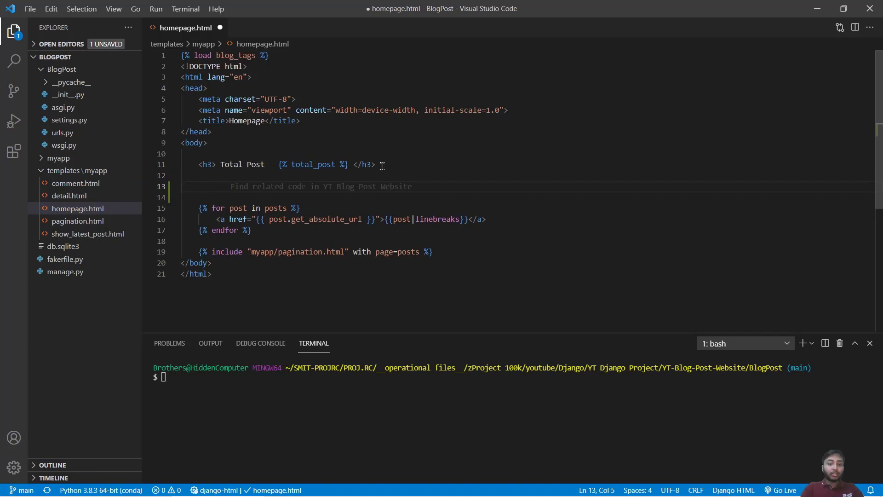
type("form:")
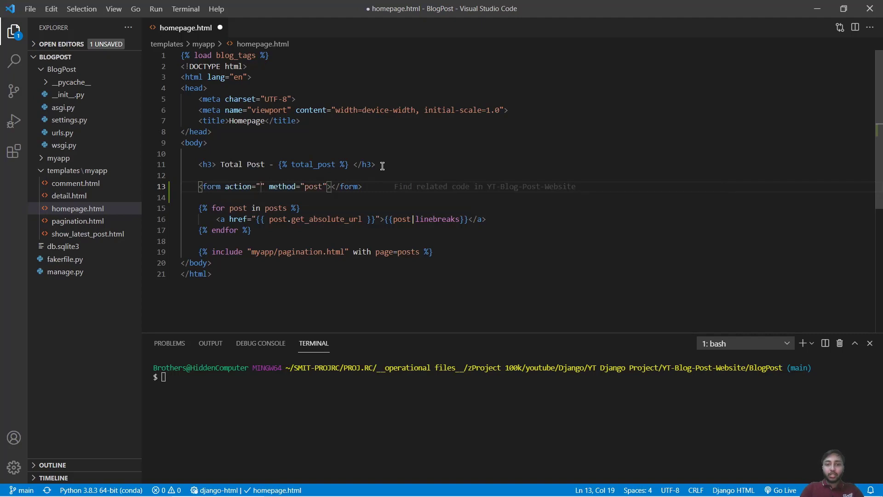
key("Enter")
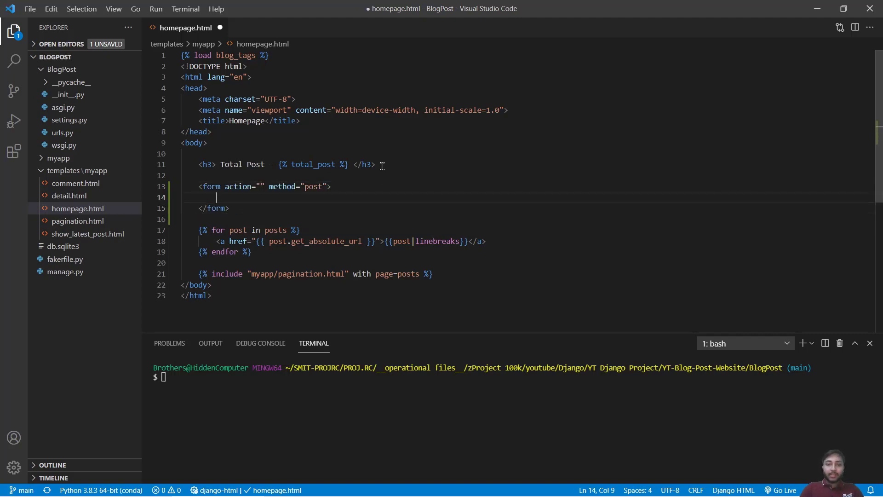
type("input:")
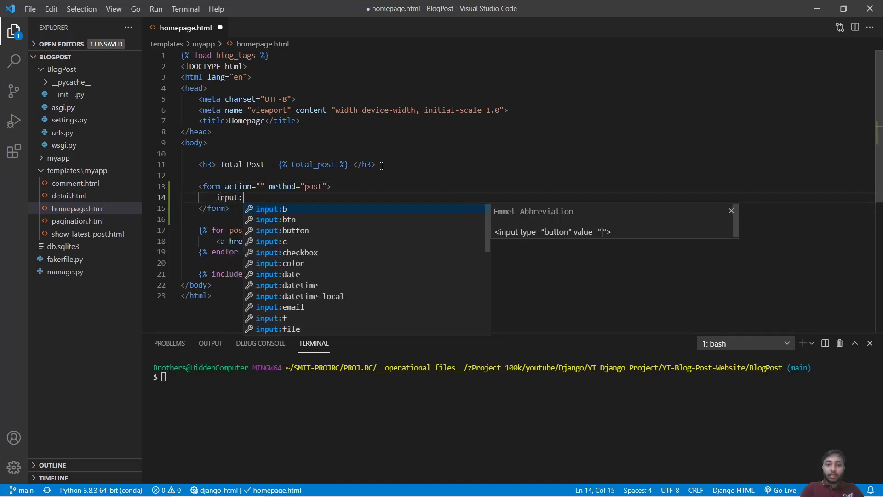
key("Tab")
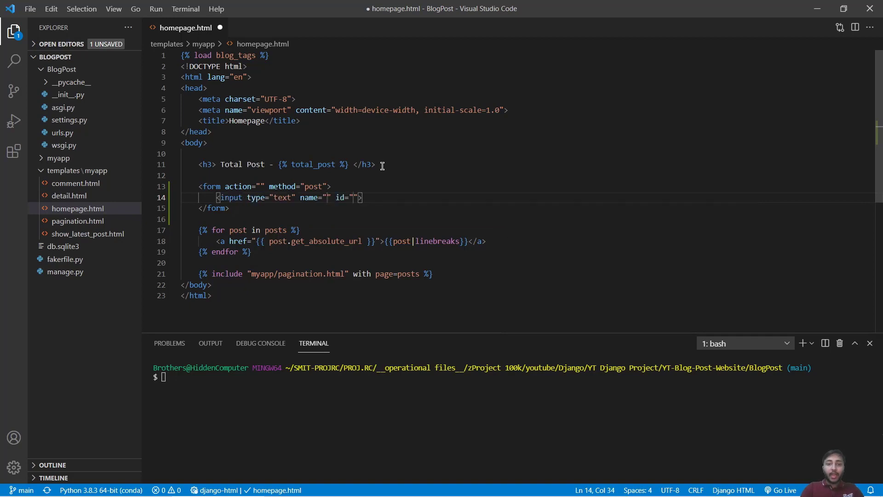
type("search")
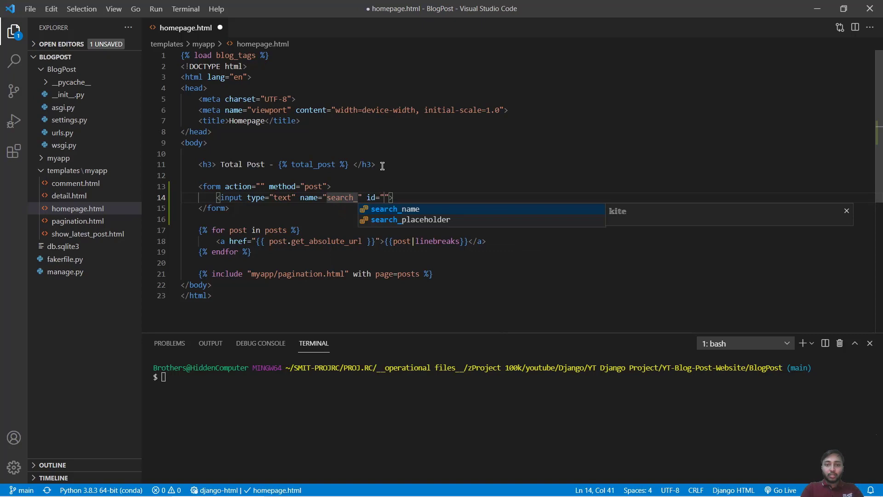
type("_data")
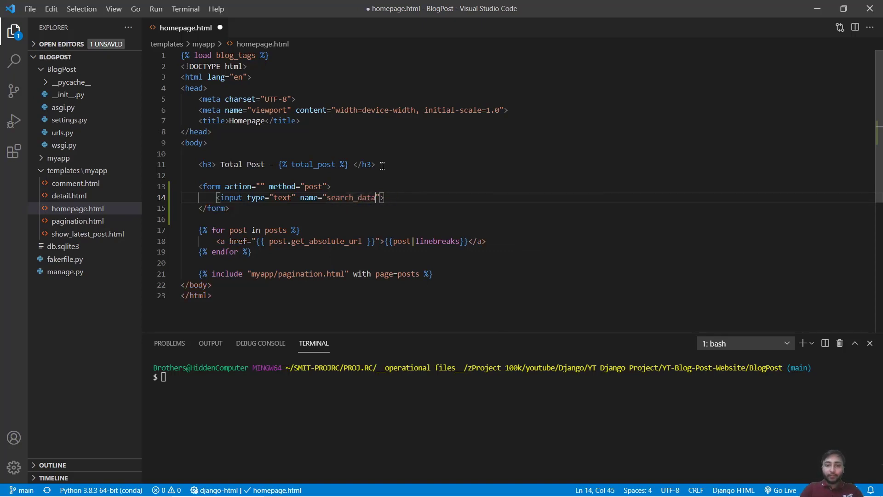
Add a submit input with the value Search to the form
key("Enter")
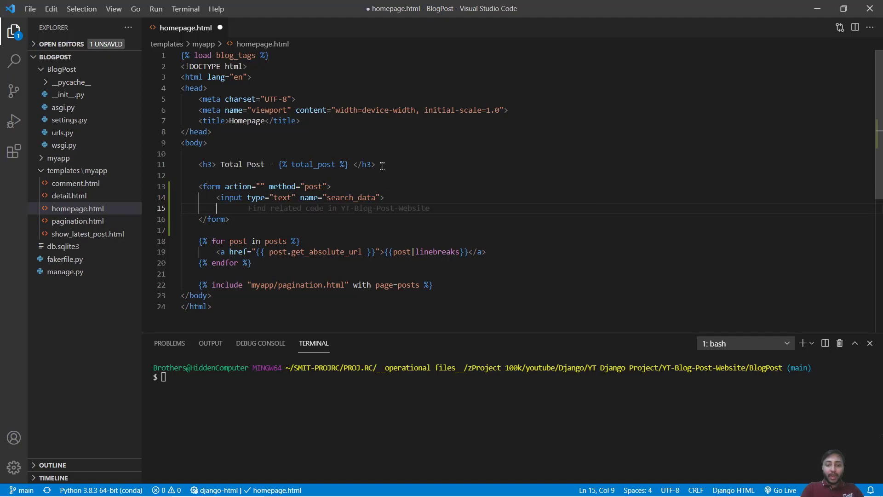
type("input")
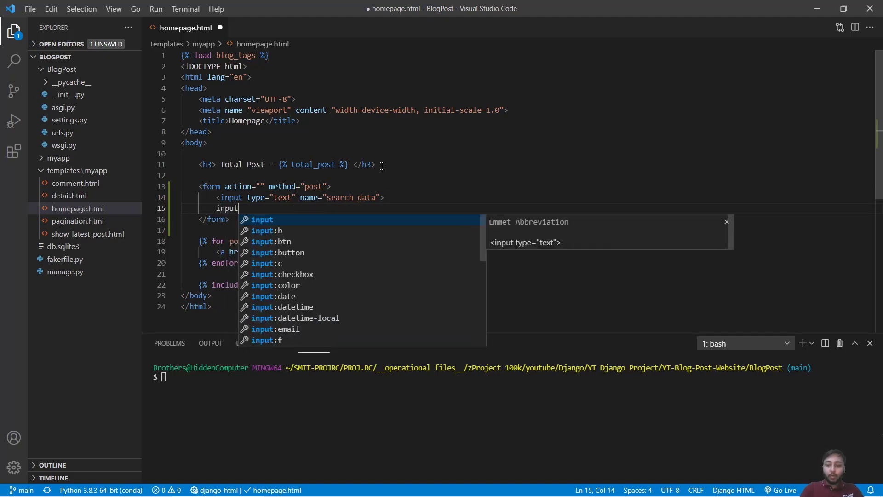
type(":subm")
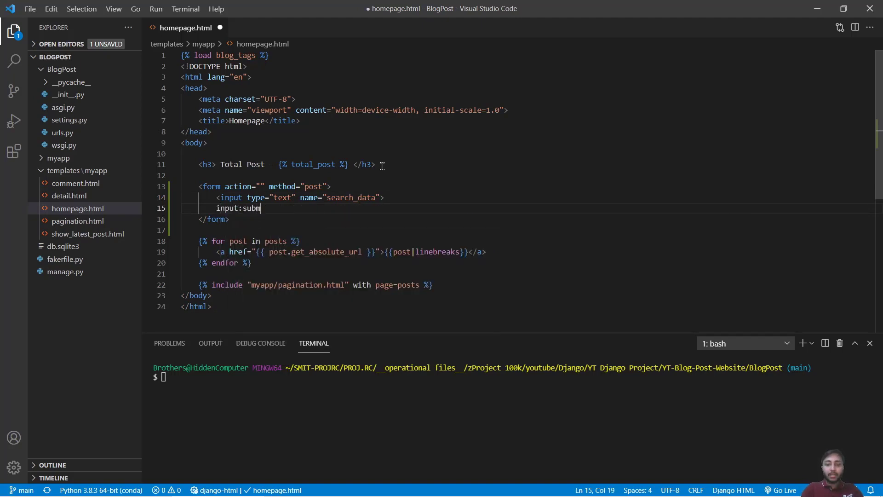
type("<input type=\"submit\" value=\"\">")
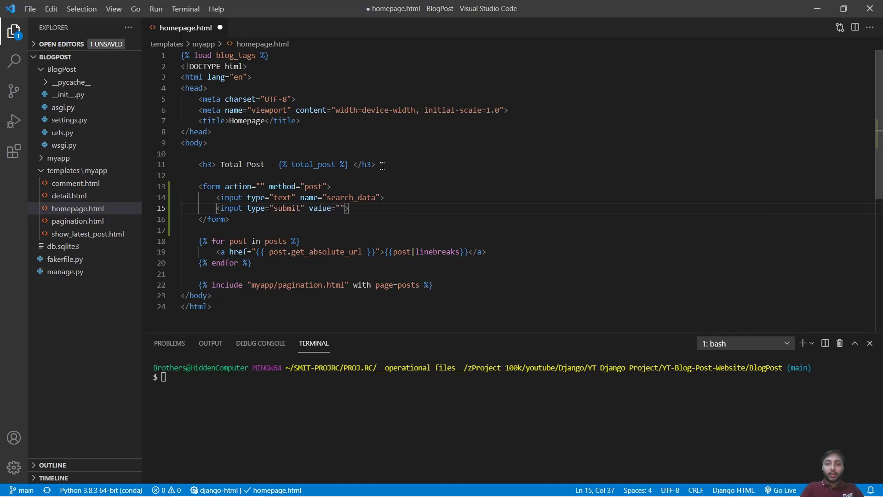
type("Search")
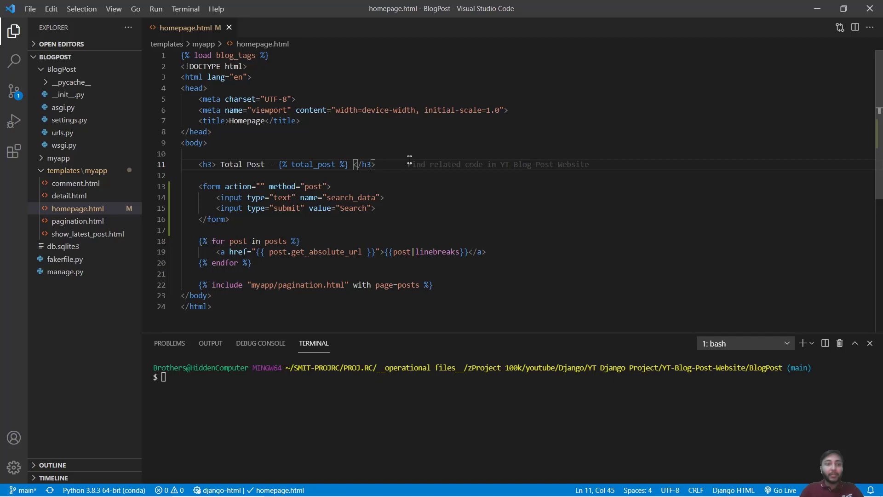
In views.py, start a search view that prints request.POST
left_click(59, 158)
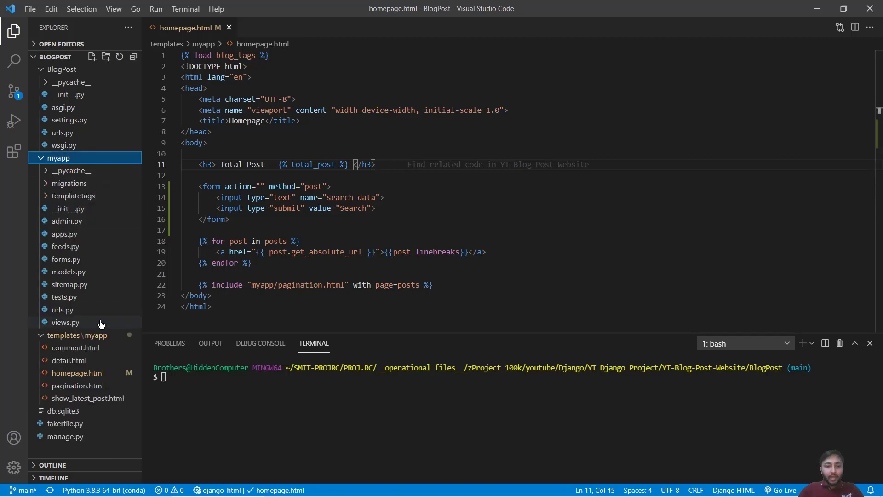
left_click(64, 322)
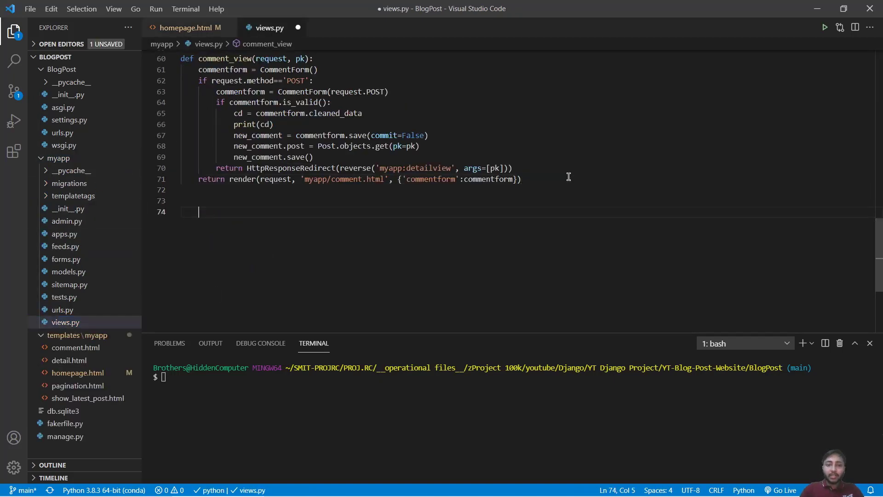
type("def search(request):")
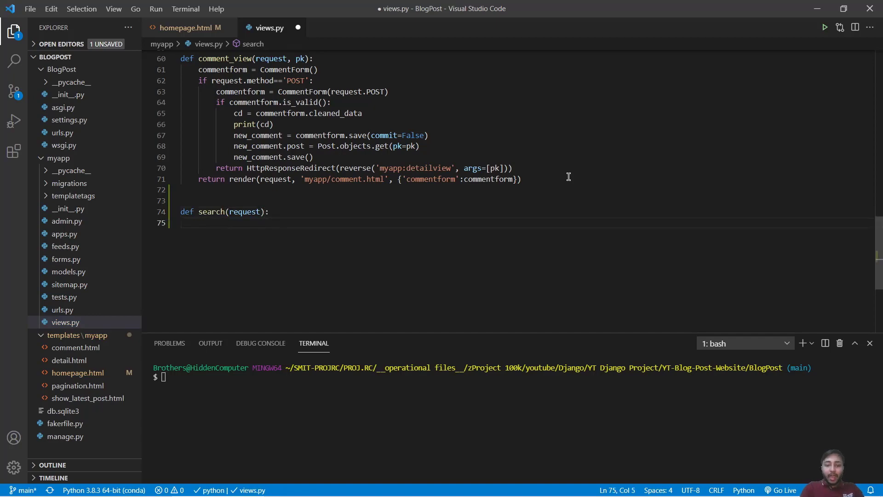
type("print")
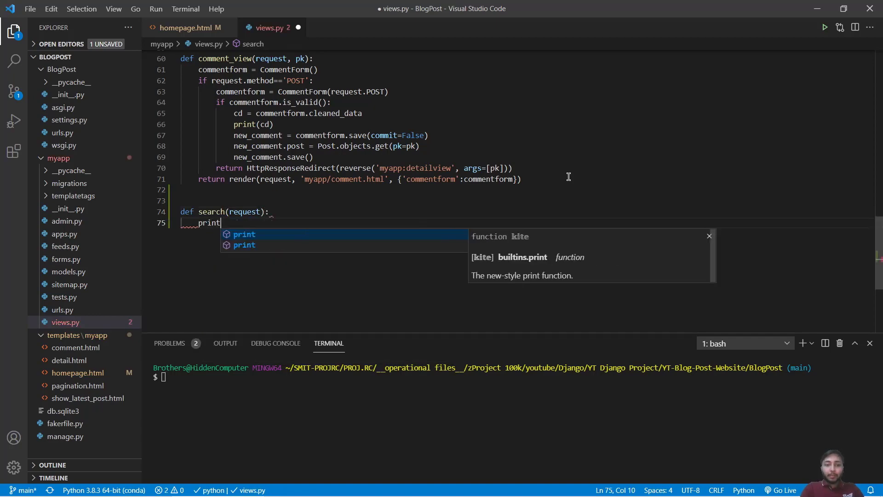
type("(request.POST")
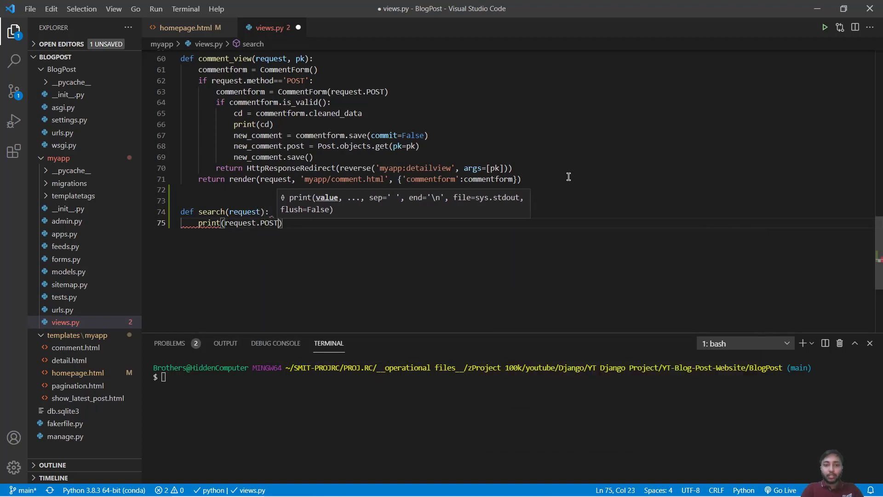
Return render(request, 'myapp/search.html') from the search view
key("Enter")
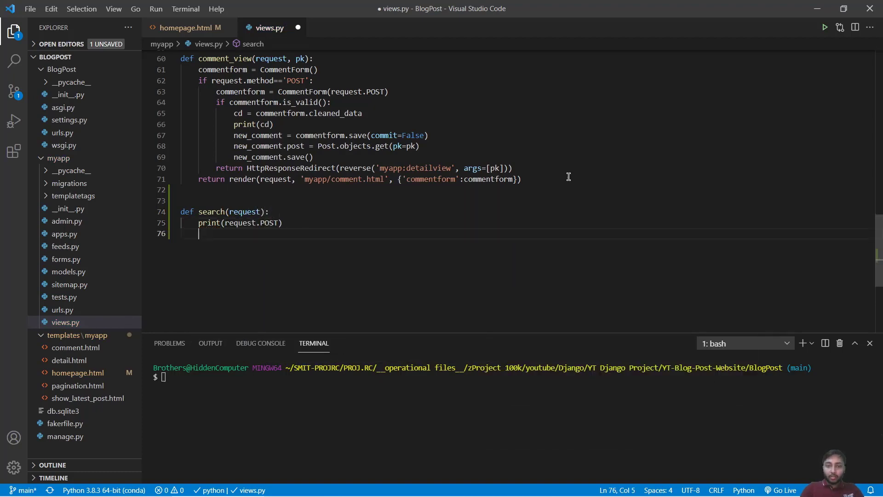
type("res")
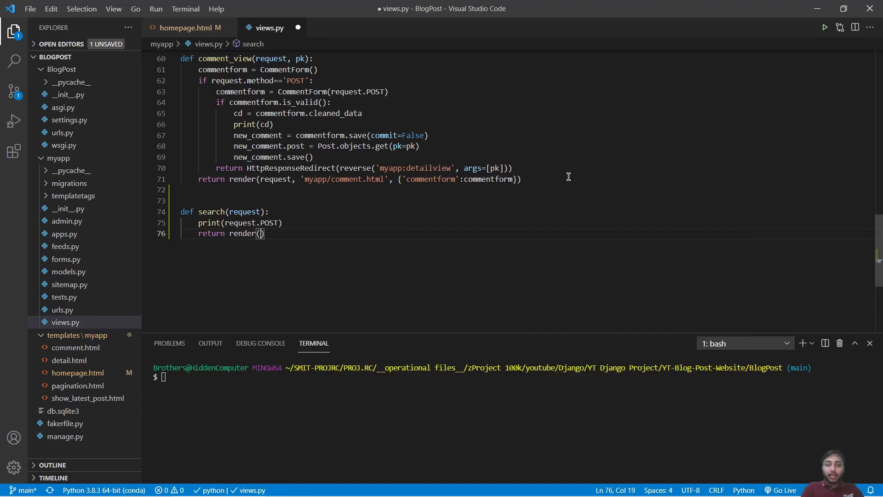
type("request, 'm")
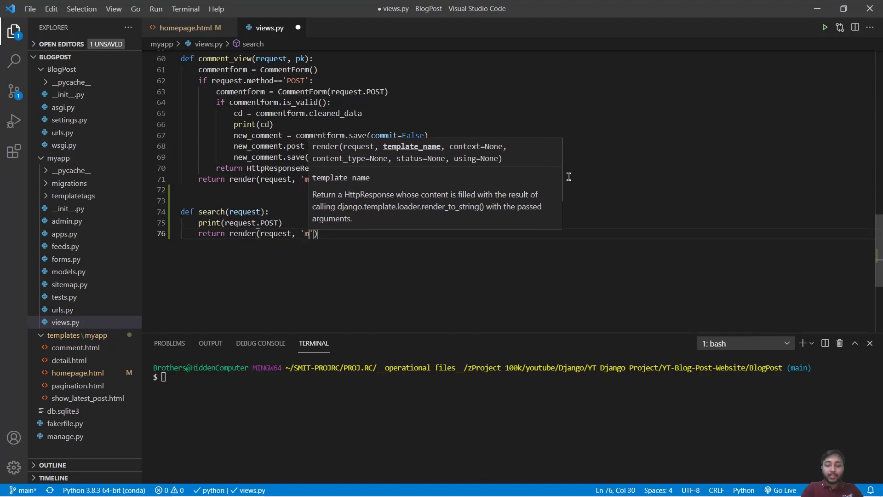
type("yapp/search.html")
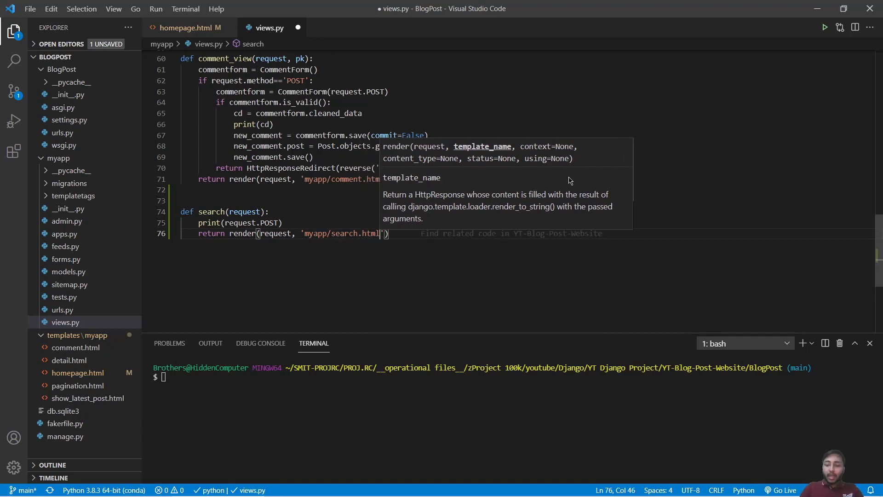
mouse_move(299, 222)
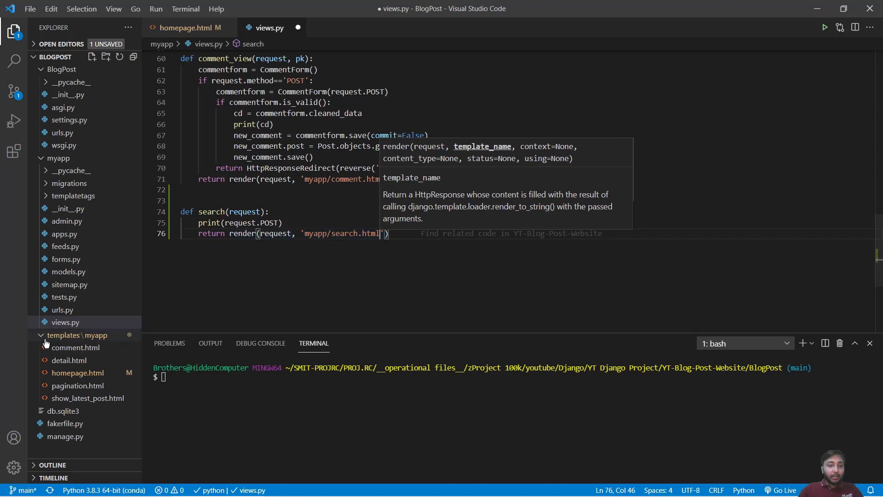
Create a new search.html template in the templates folder
left_click(91, 57)
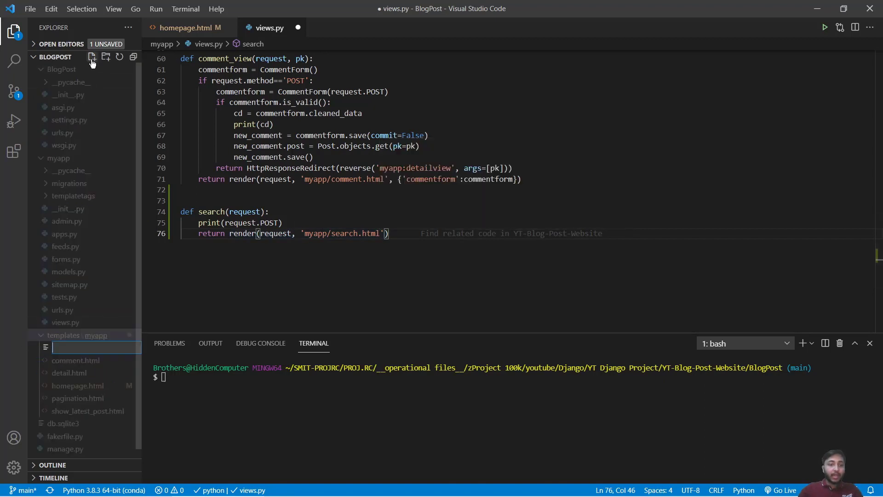
type("search.")
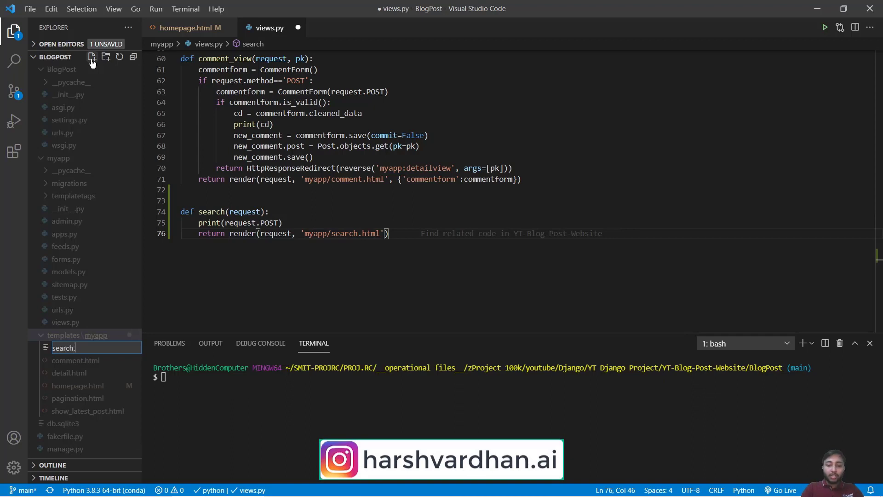
type("html")
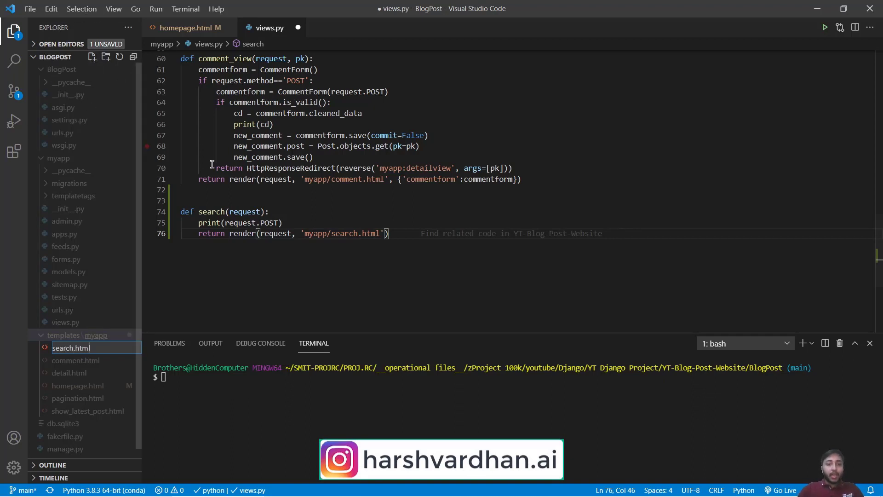
key("Enter")
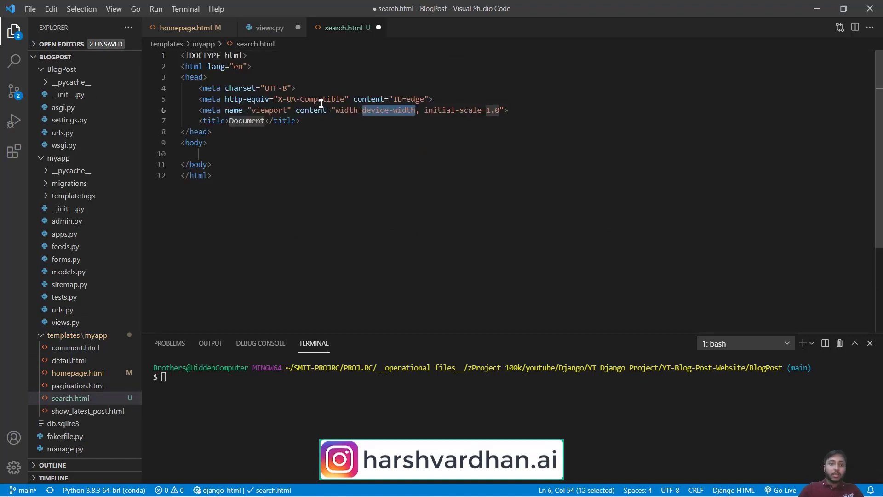
Write Searched in the body of search.html and return to views.py
type("S")
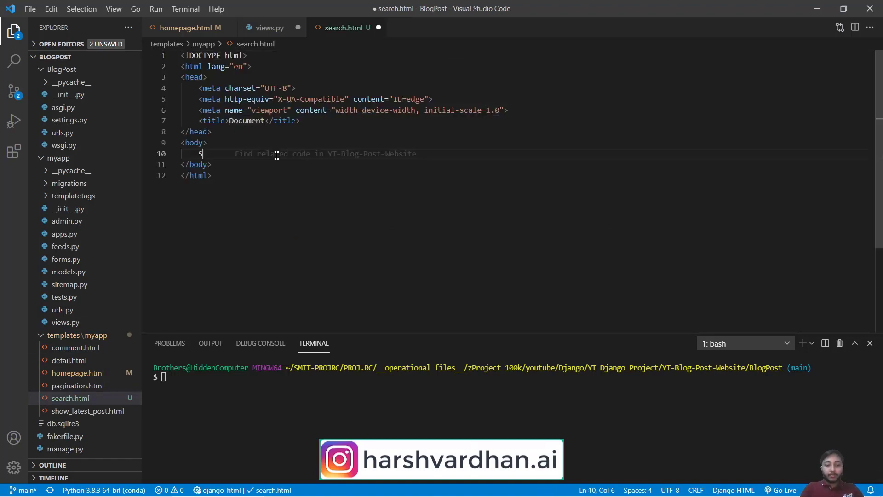
type("earched")
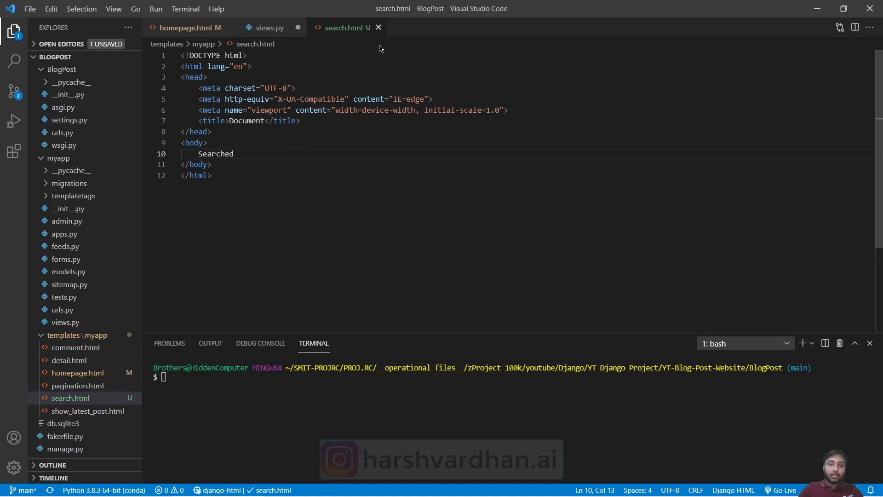
left_click(267, 28)
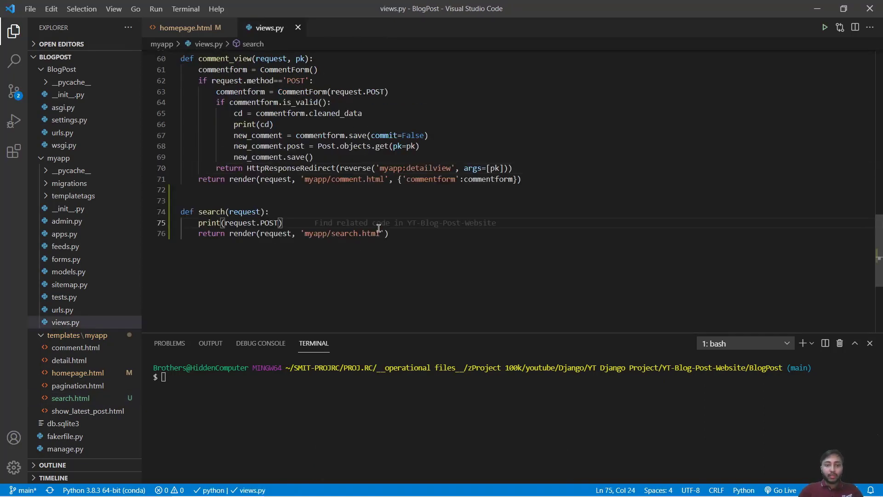
type("p")
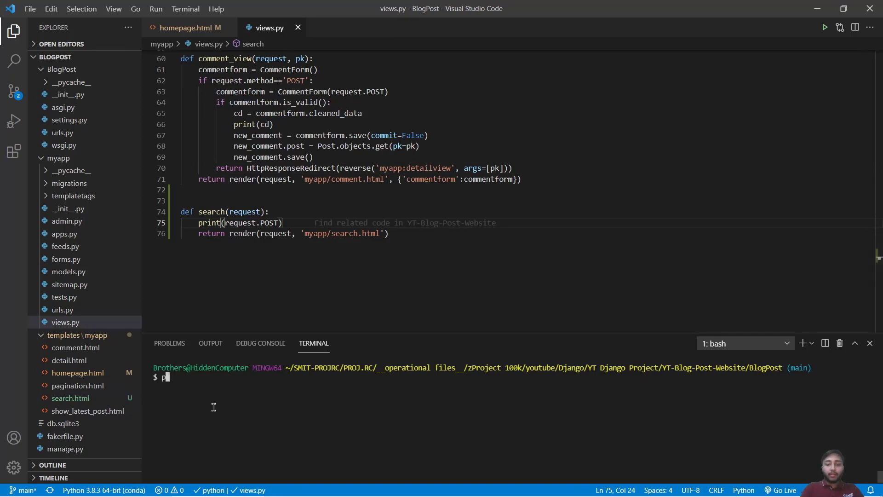
type("ython manage.py runserver")
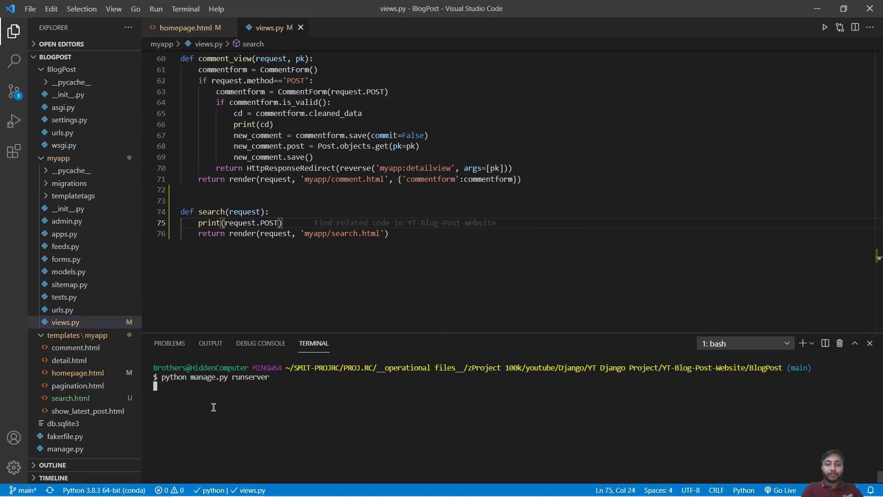
key("Enter")
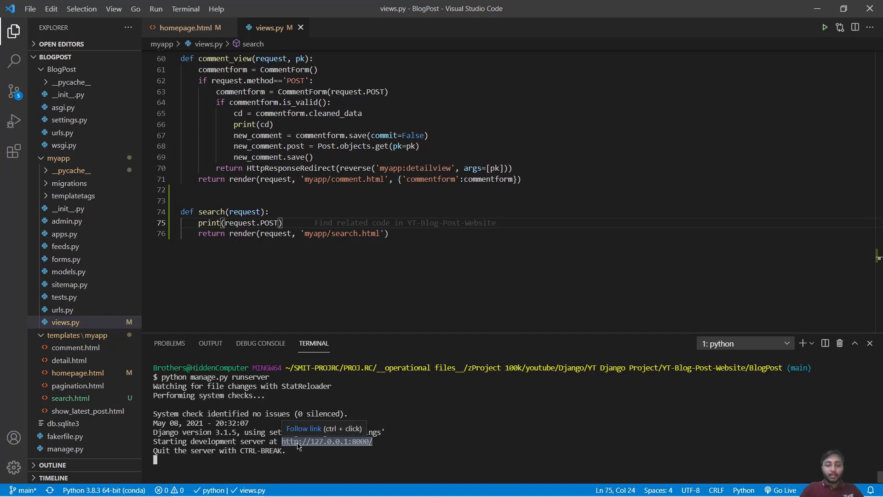
left_click(326, 441)
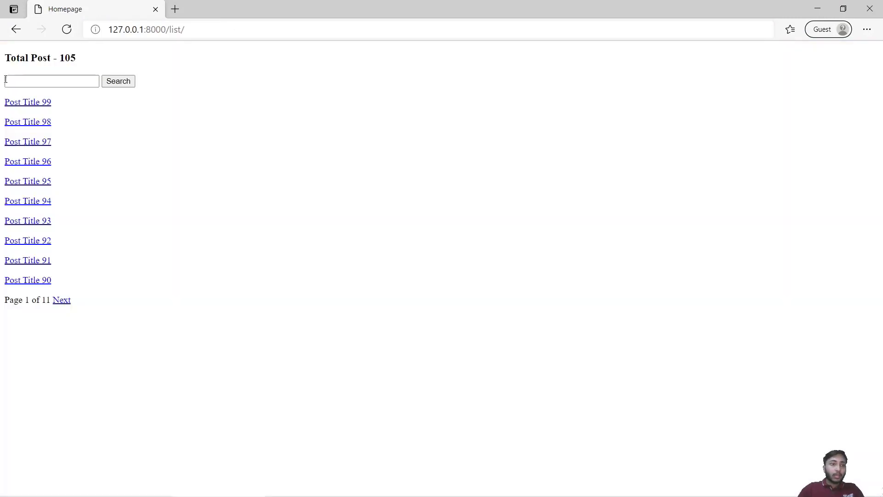
Search for post on the homepage, then add {% csrf_token %} to the homepage form
left_click(52, 80)
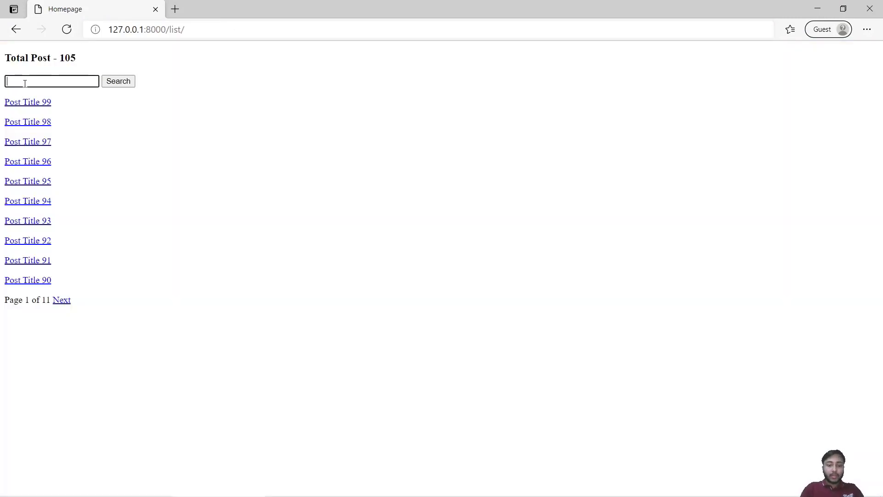
type("post")
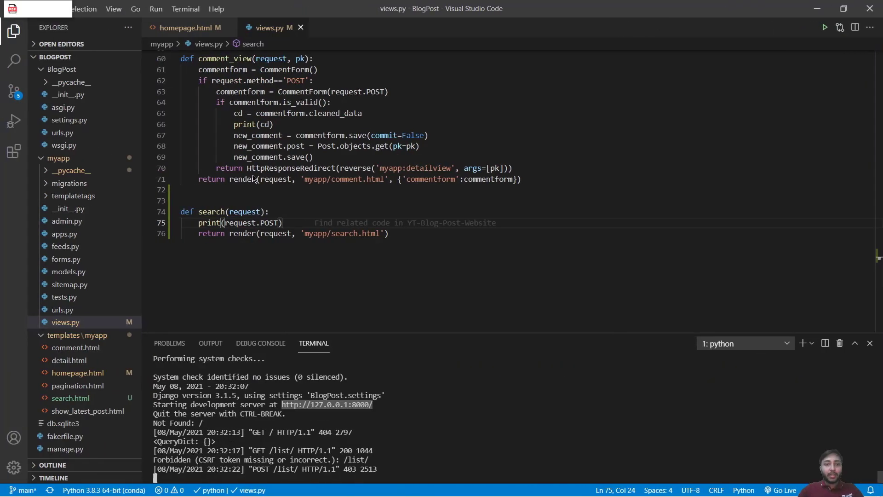
left_click(186, 28)
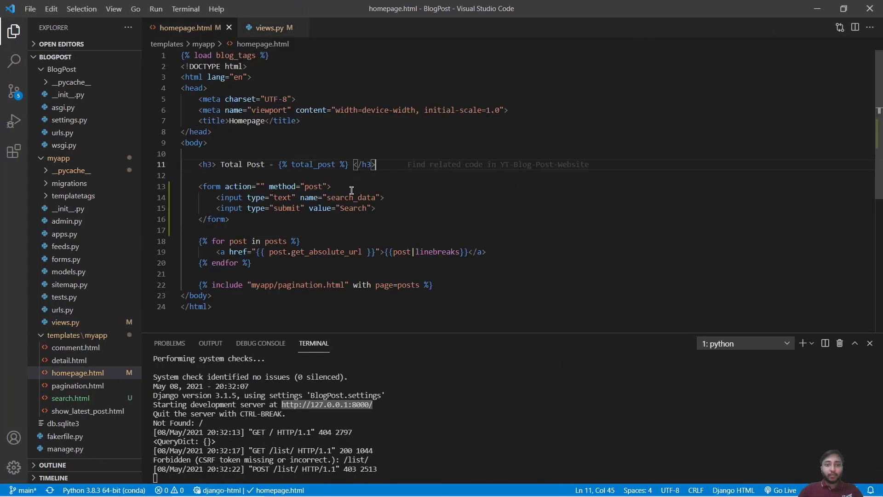
type("{% csrf_token %}")
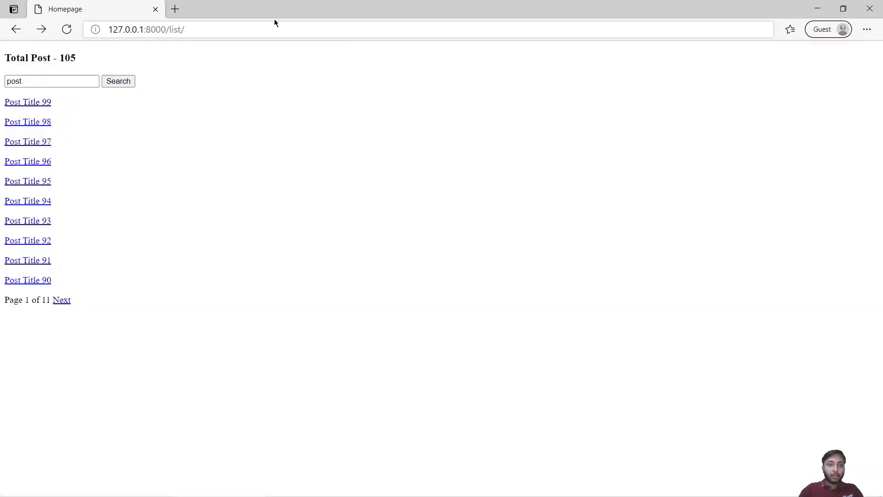
Reload the homepage so the form includes the CSRF token
left_click(51, 81)
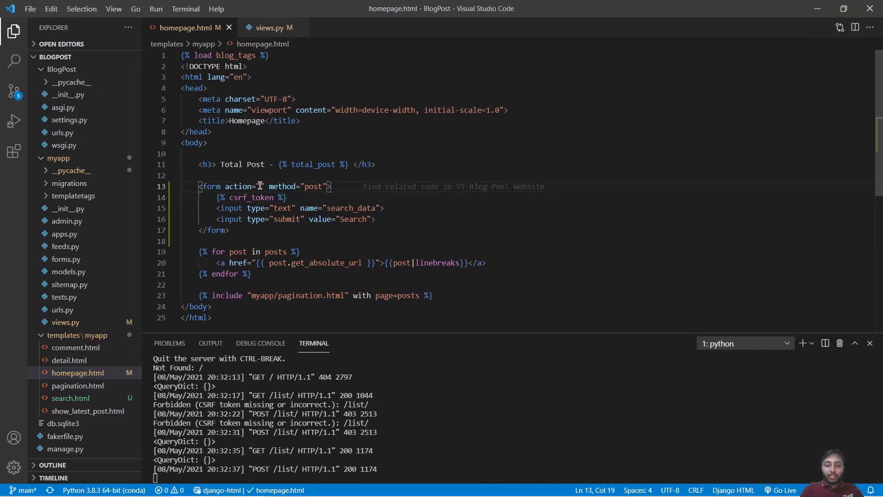
In urls.py, add path('search/', views.search, name='search')
type("url '' %}")
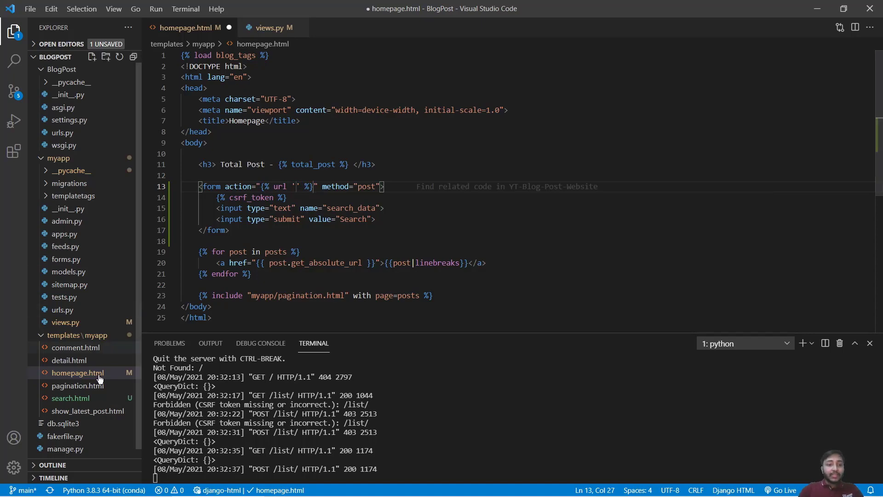
left_click(63, 309)
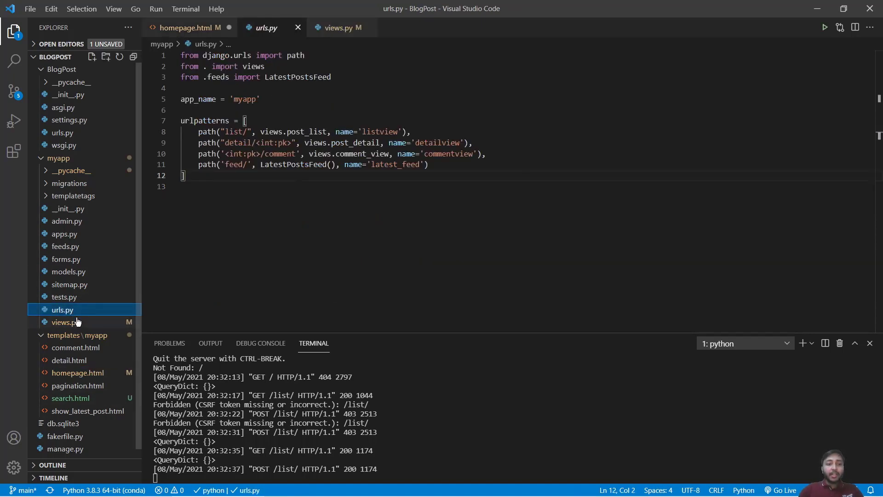
left_click(342, 28)
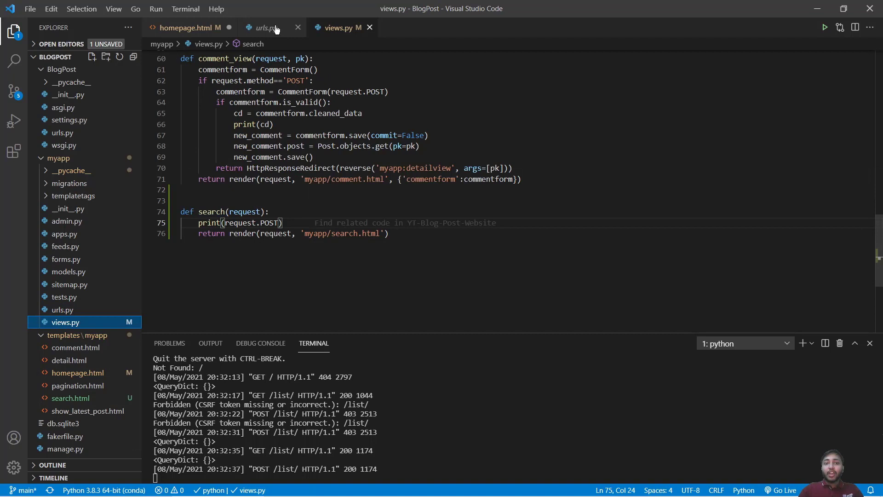
mouse_move(279, 36)
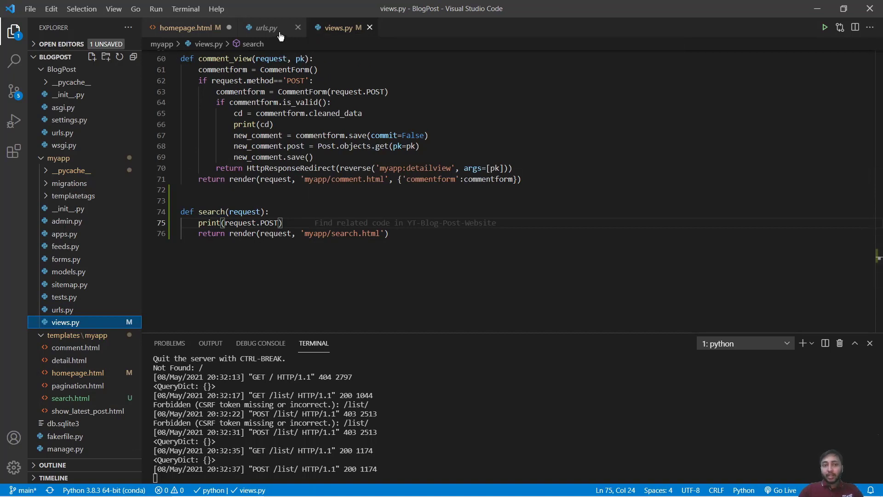
left_click(265, 28)
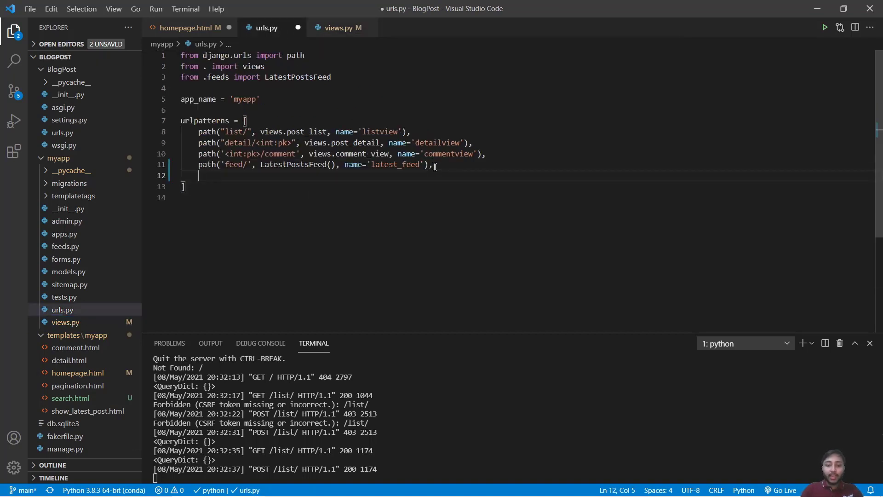
type("path('')")
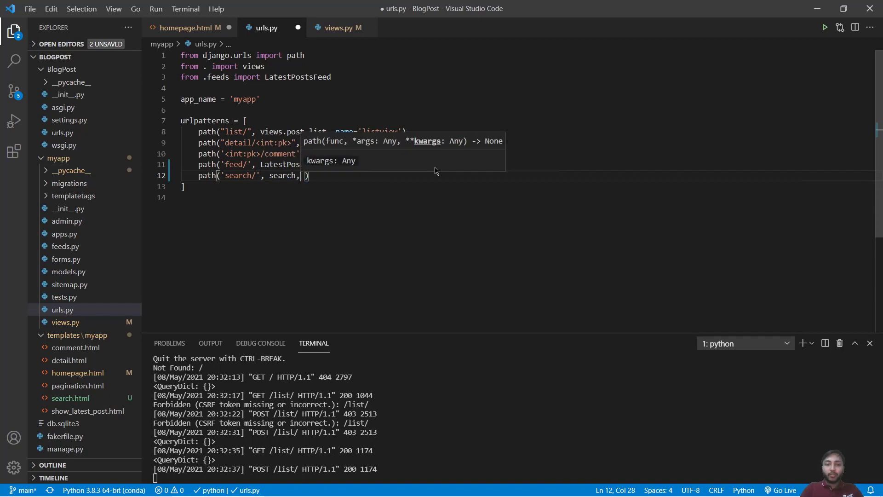
type("views.")
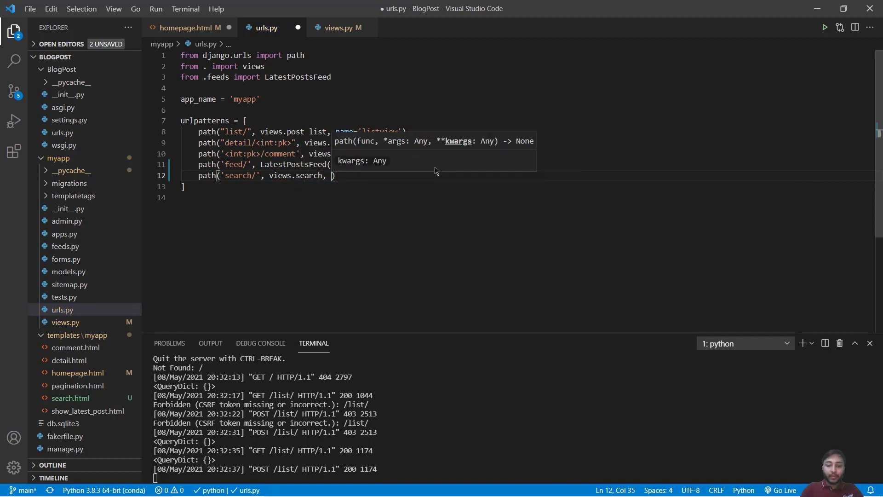
type("name='search")
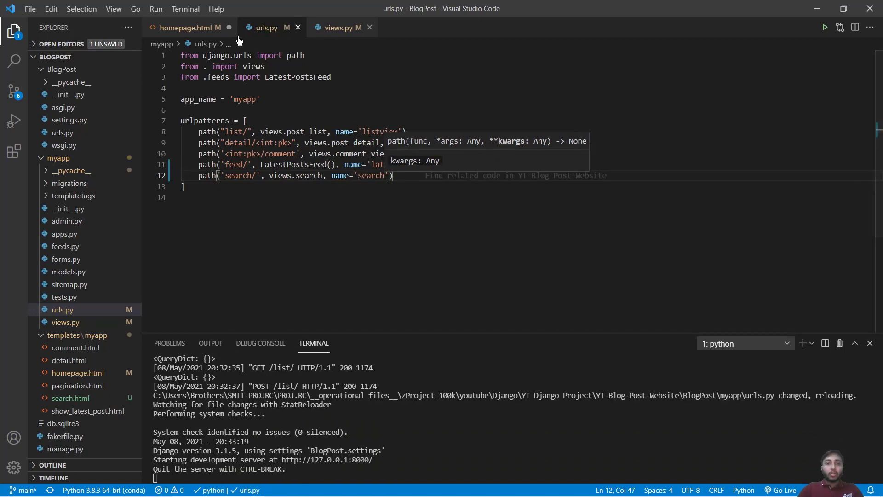
Set the homepage form action to {% url 'myapp:search' %}
left_click(188, 28)
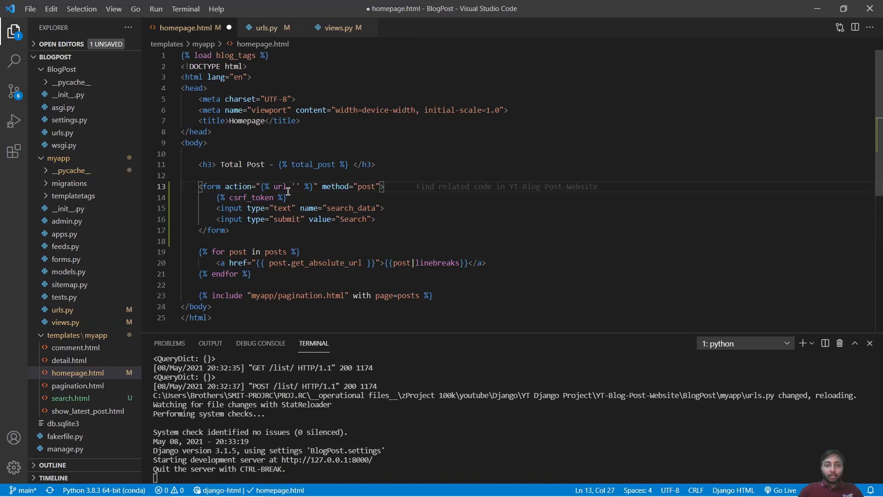
type("myapp")
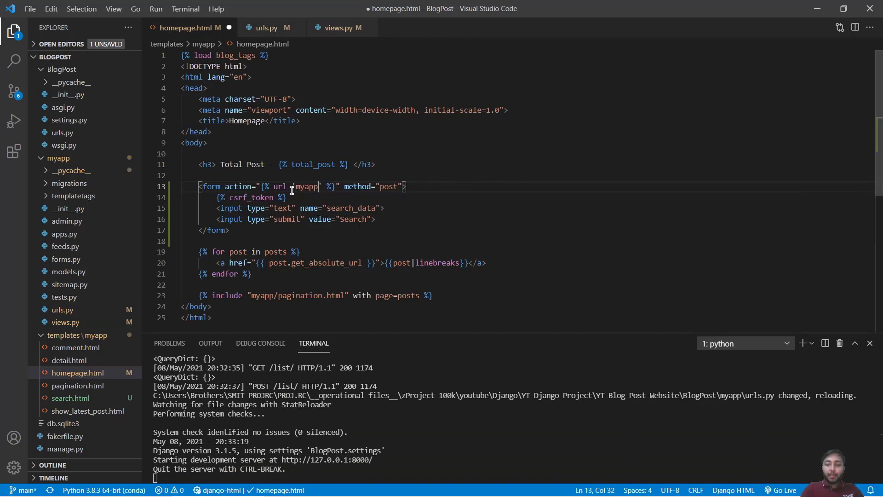
type(":sr")
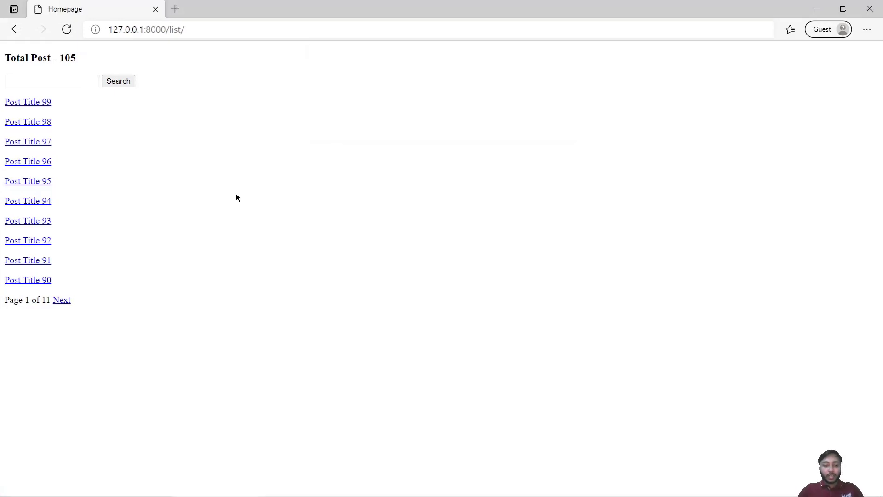
Submit Post from the homepage search box and land on /search/ showing Searched
left_click(52, 81)
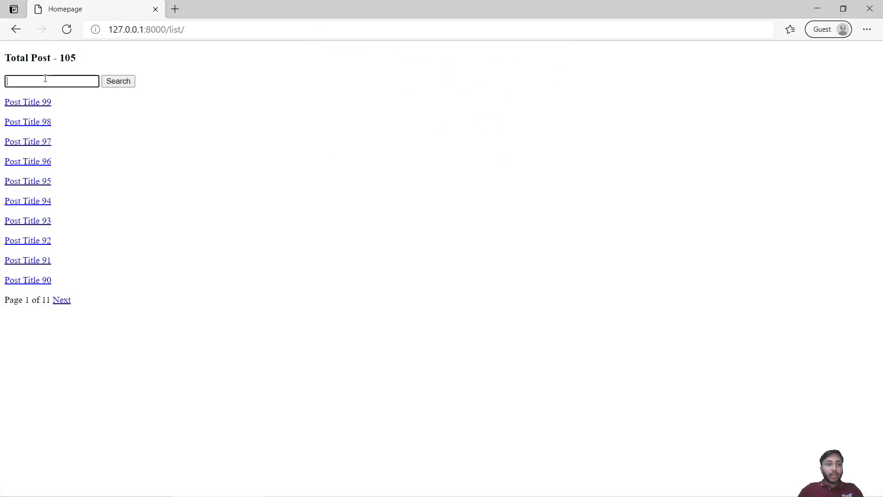
type("Post")
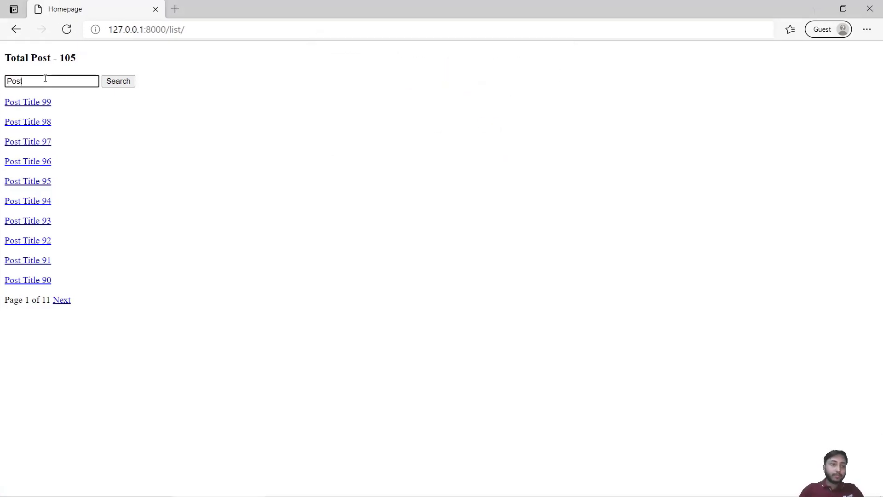
left_click(118, 81)
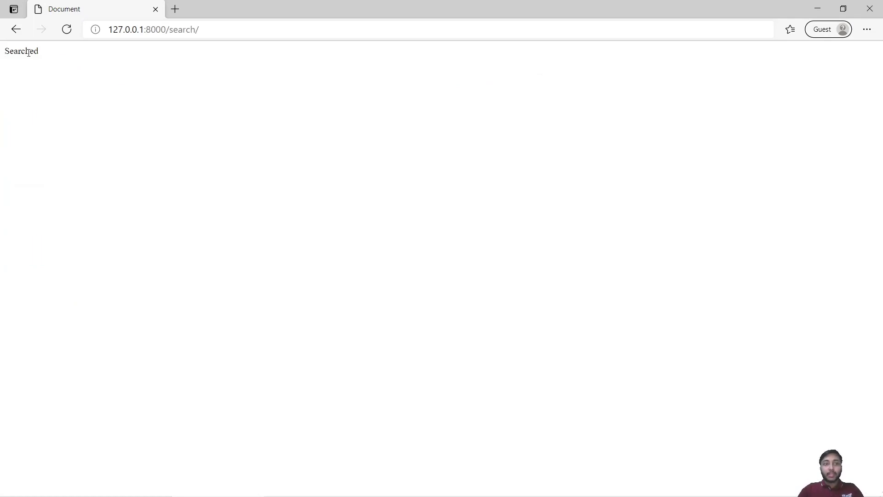
double_click(22, 51)
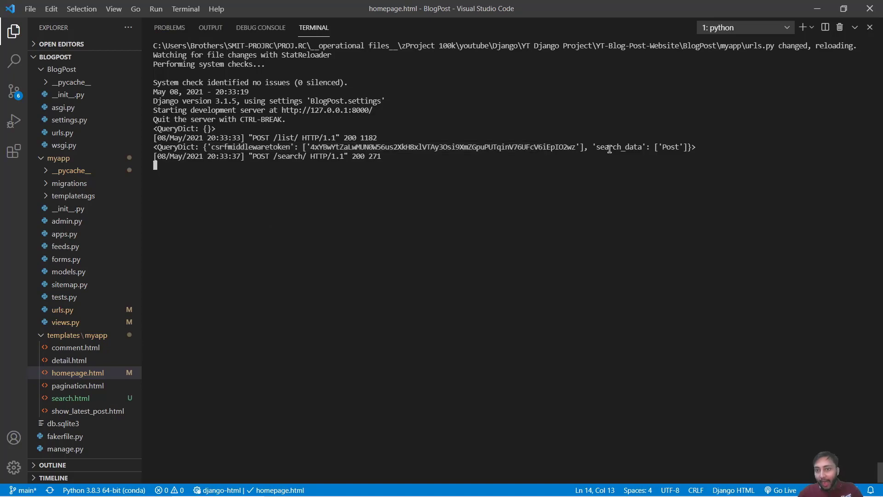
Check the search_data key in the log against the homepage input name, then go to views.py
double_click(618, 146)
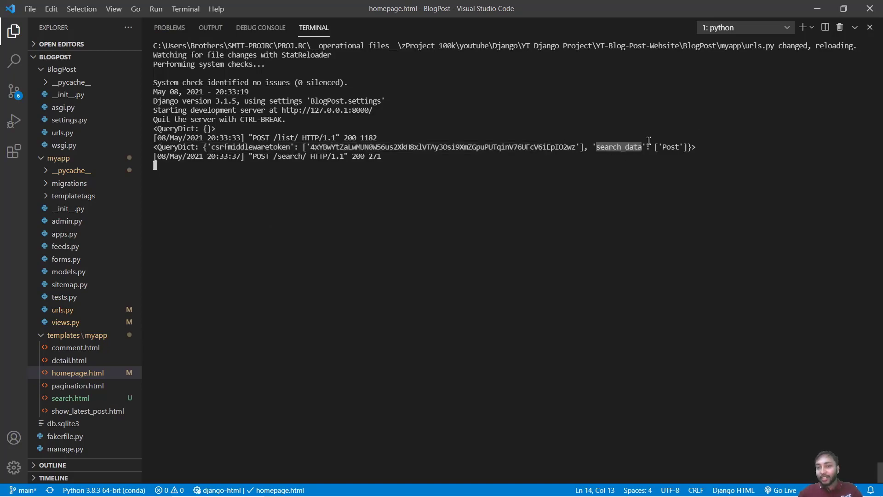
left_click(77, 372)
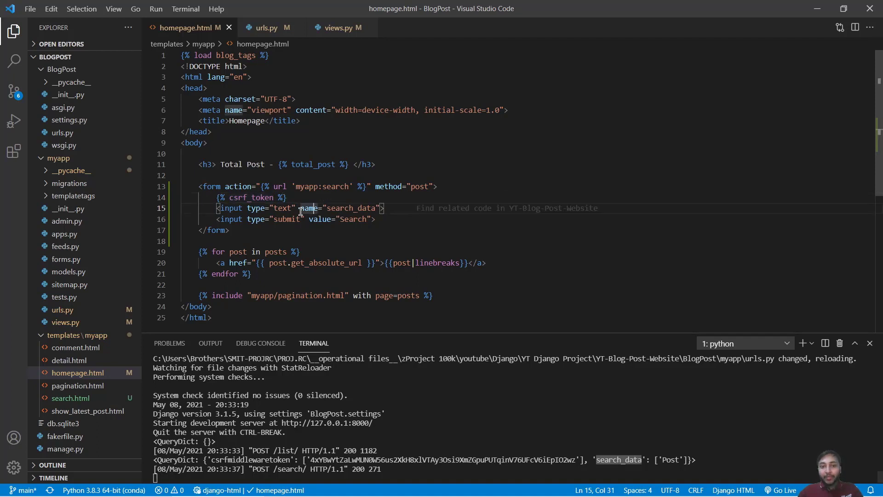
left_click_drag(300, 207, 381, 208)
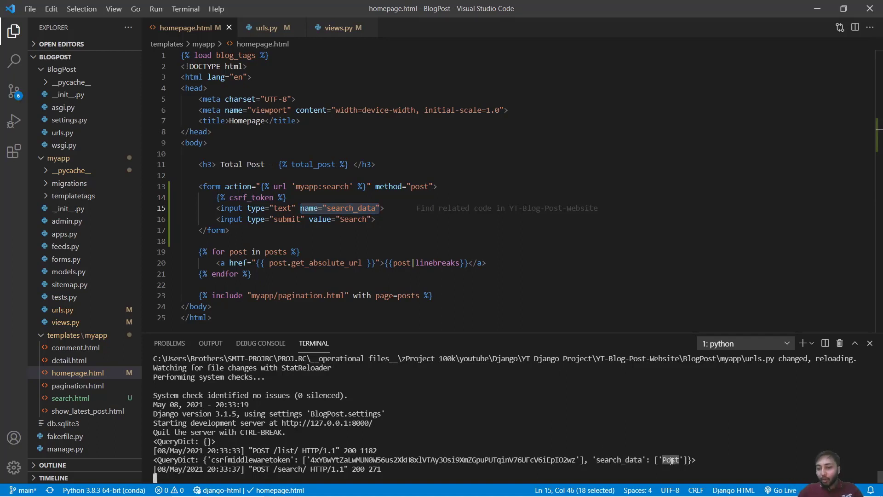
mouse_move(609, 459)
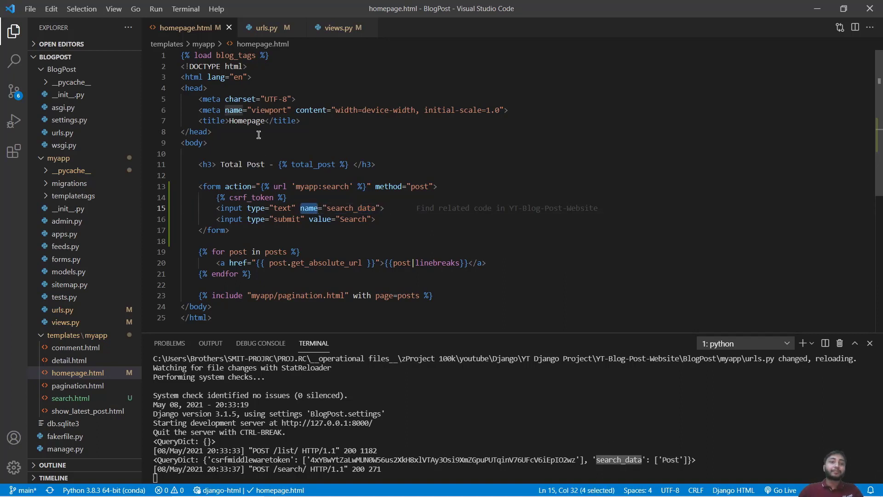
left_click(342, 28)
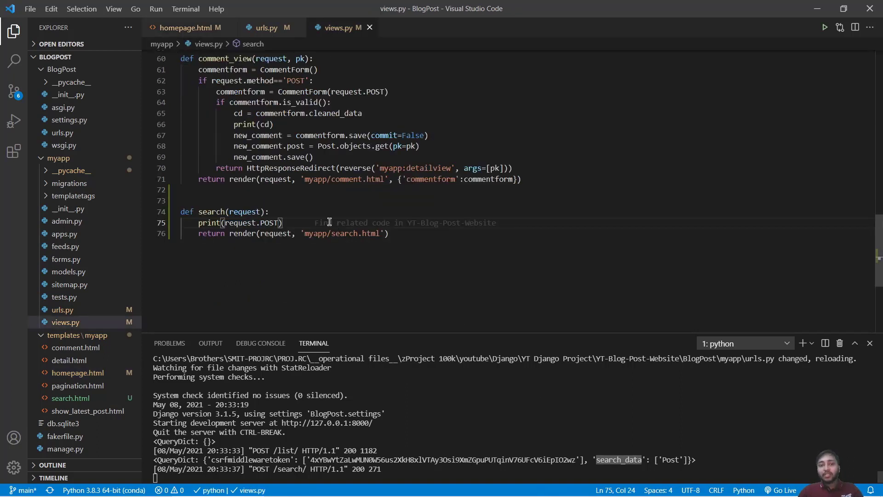
Add search_data = request.POST.get('search_data') below the print in the search view
key("Enter")
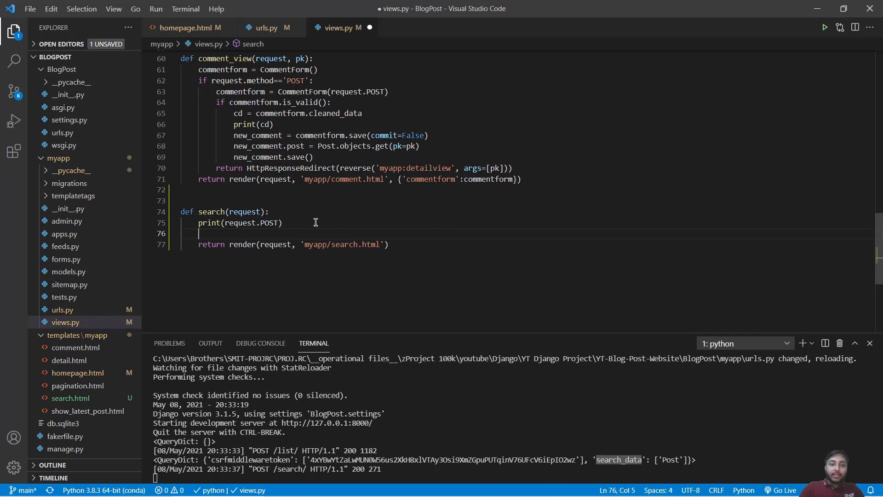
type("if")
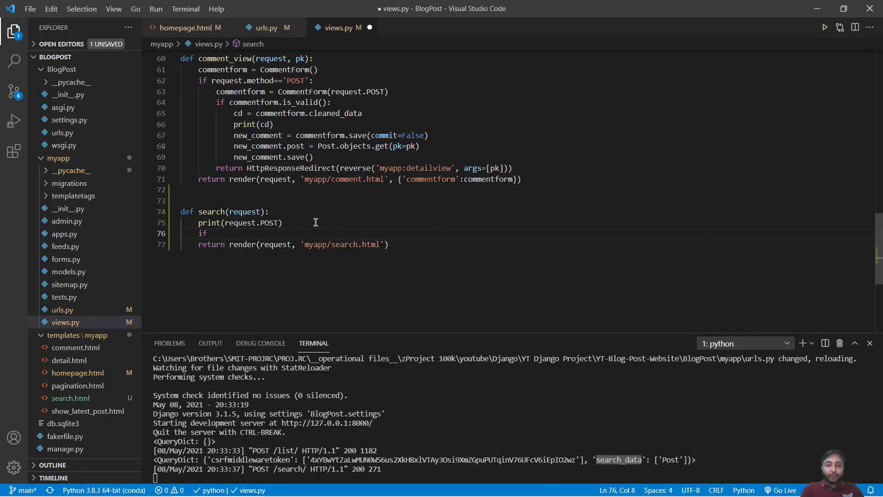
key("Backspace")
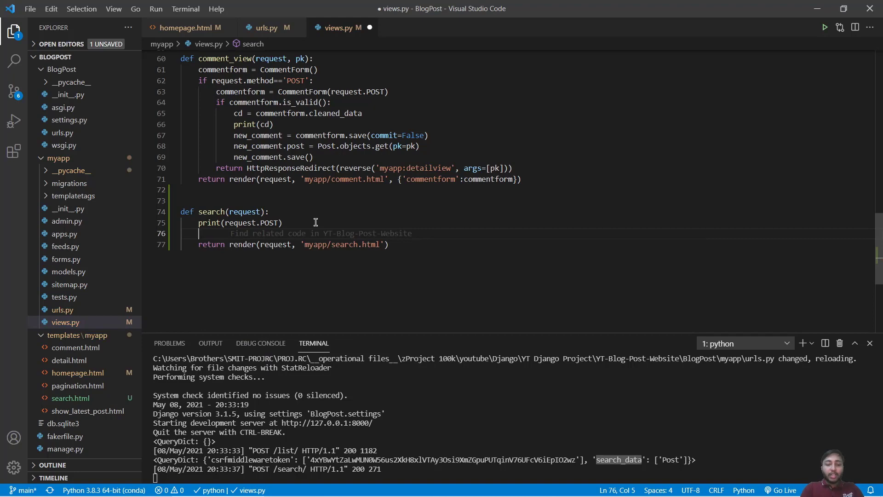
type("search")
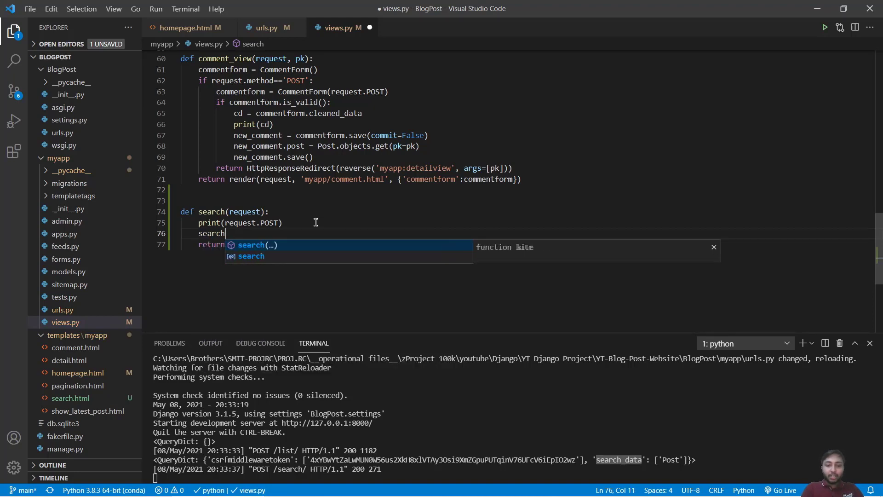
type("_data =")
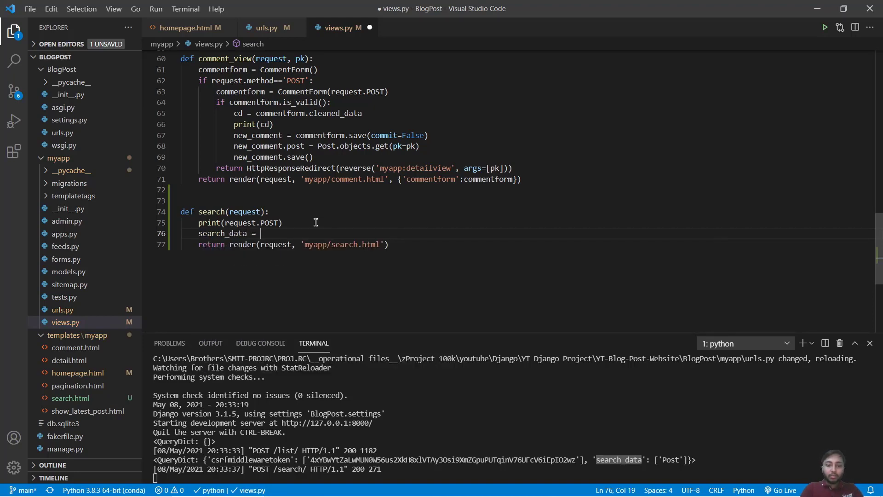
type("request.POST[")
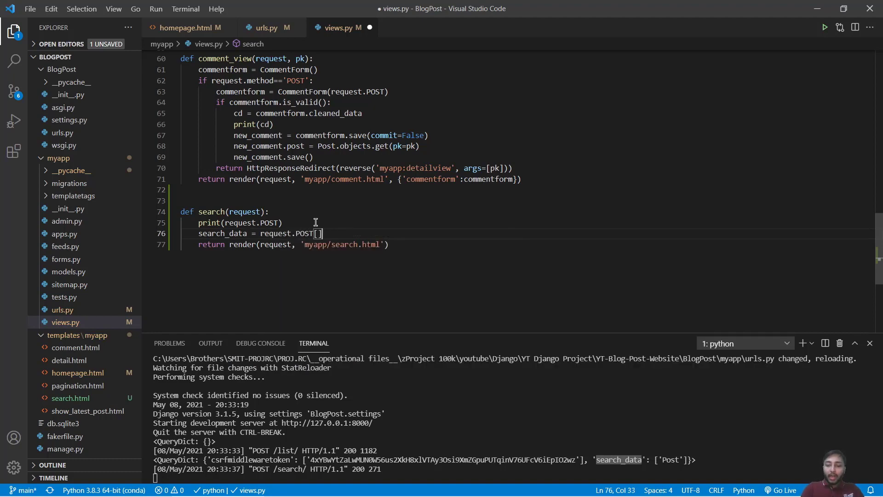
type(".ge")
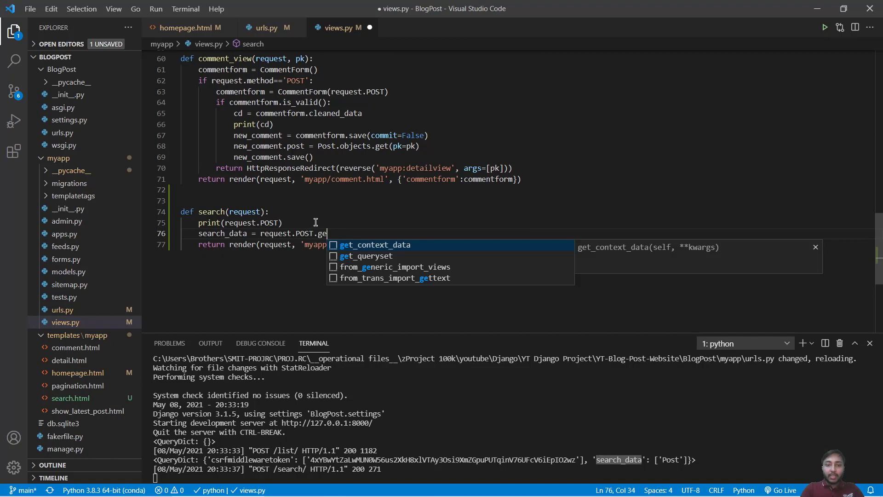
type("t('')")
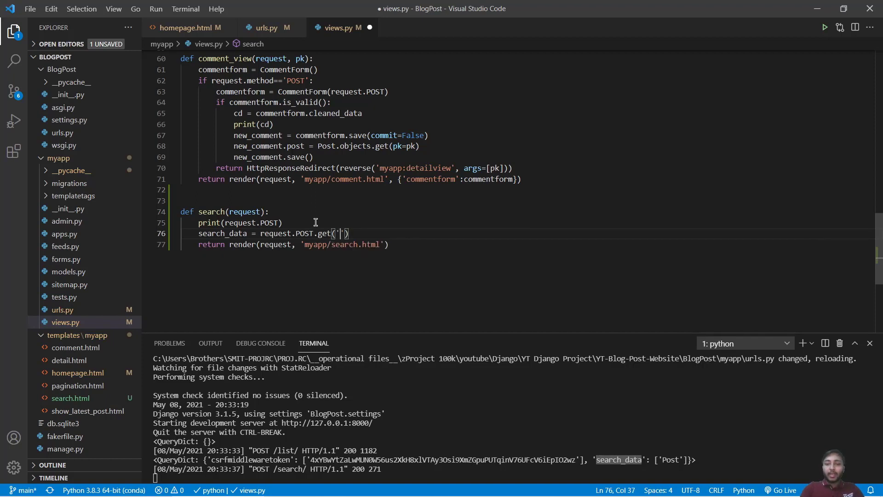
type("search_data")
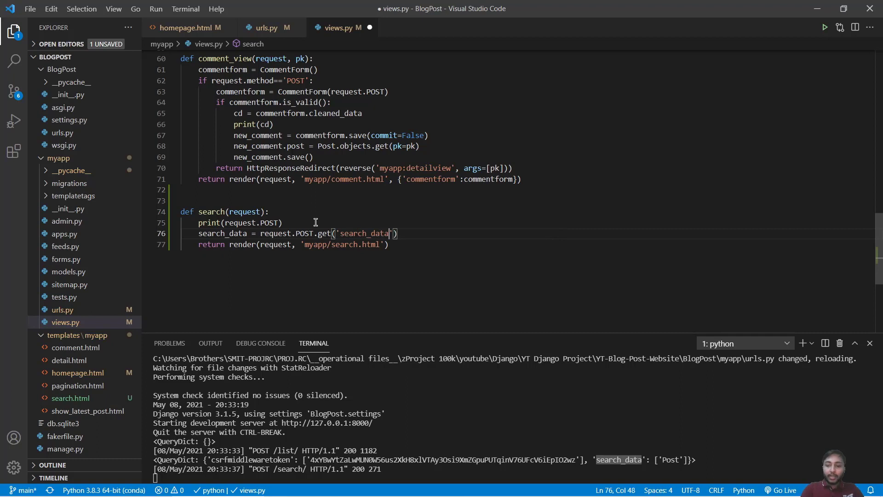
key("Enter")
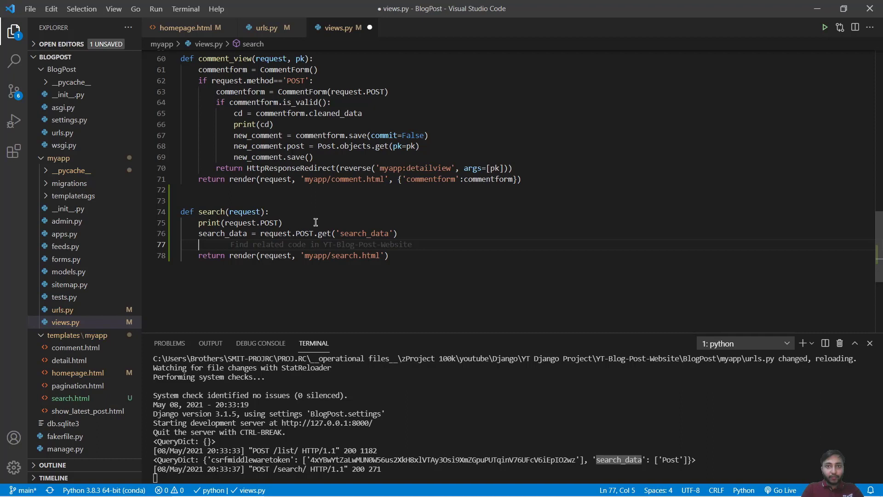
Add qd = Post.objects.filter(status='published', body__contains=search_data) to the search view
type("Pos")
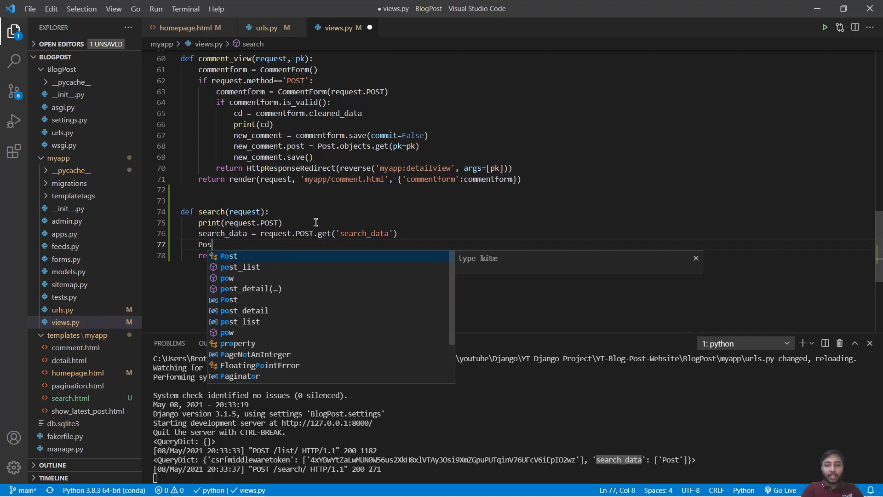
type(".objects")
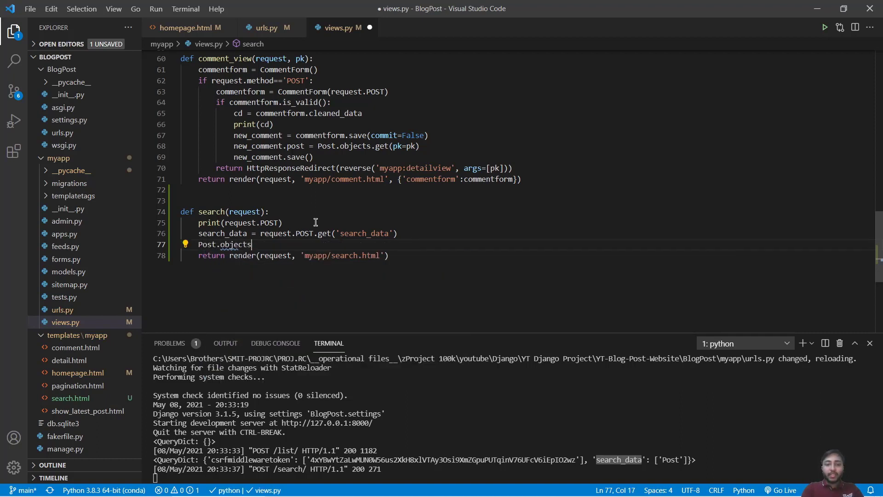
type(".")
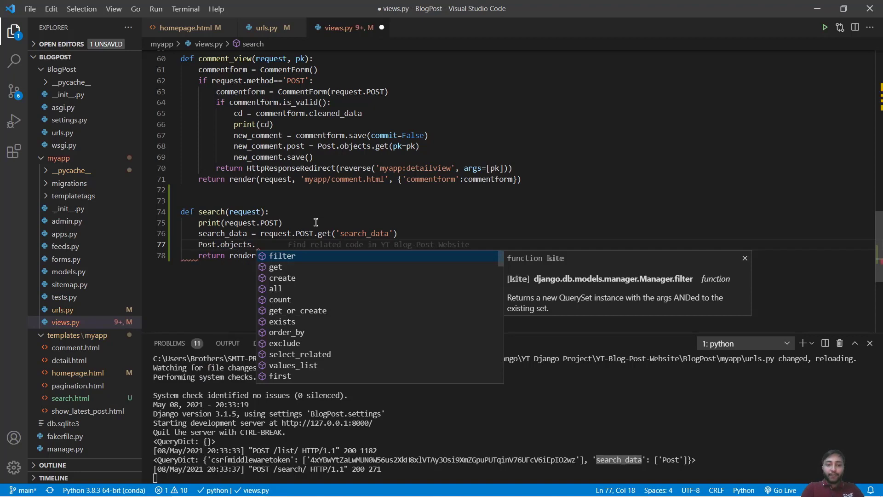
type("filter(s")
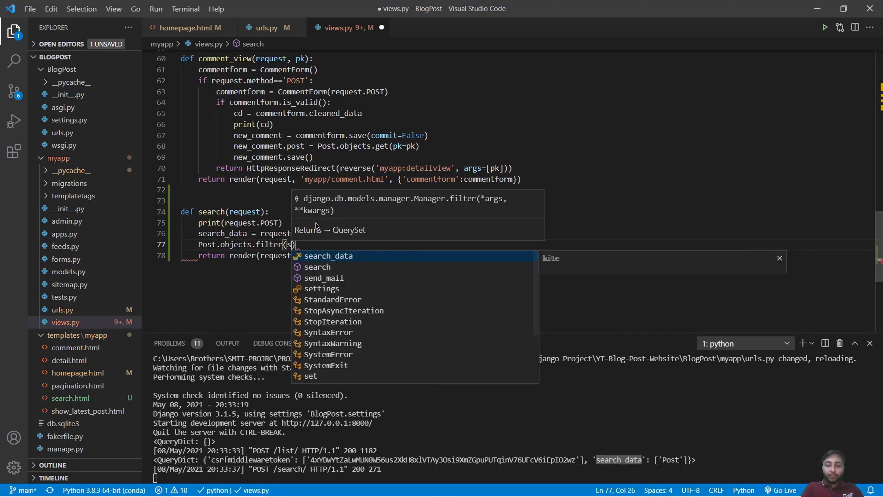
type("tatus='")
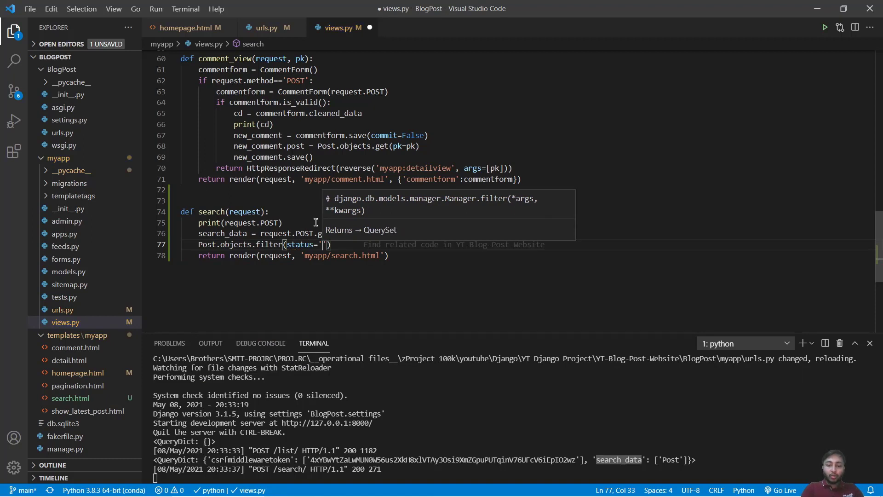
type("published")
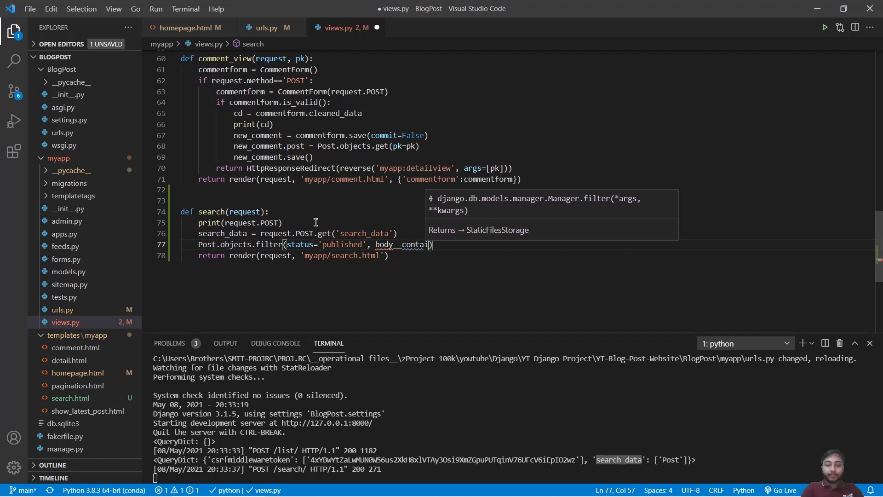
type("s=search")
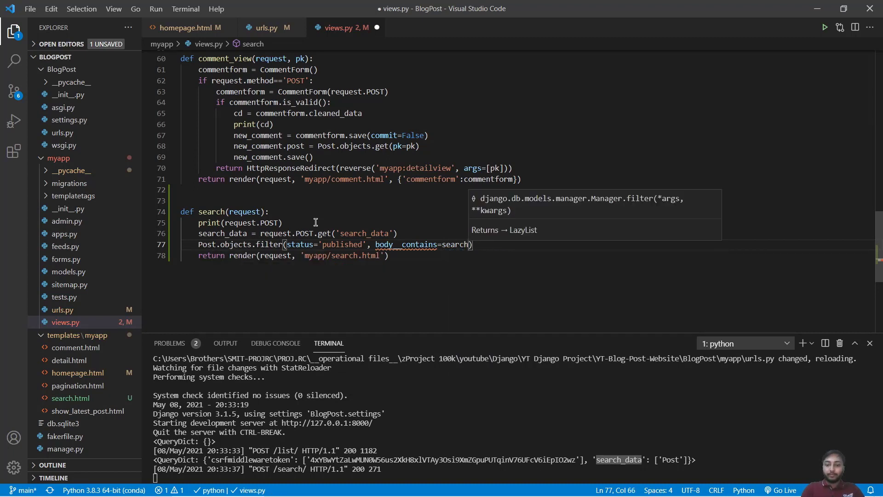
type("_data")
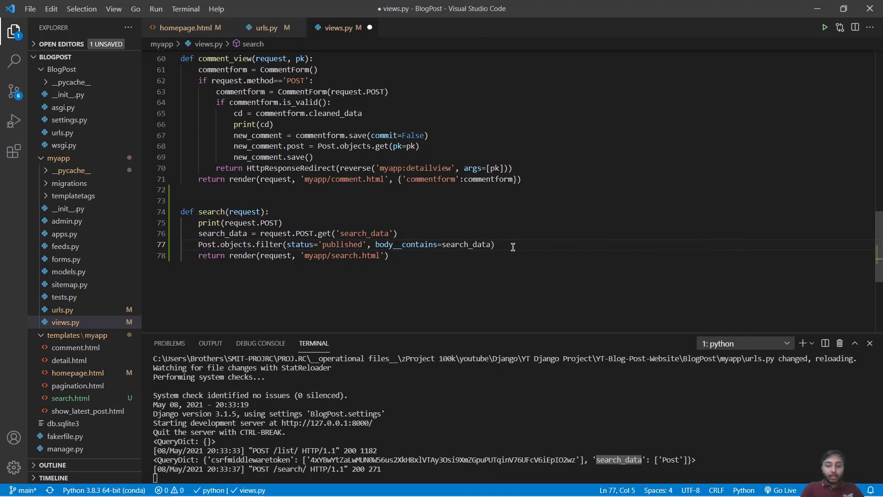
type("qd =")
left_click(527, 256)
type(",")
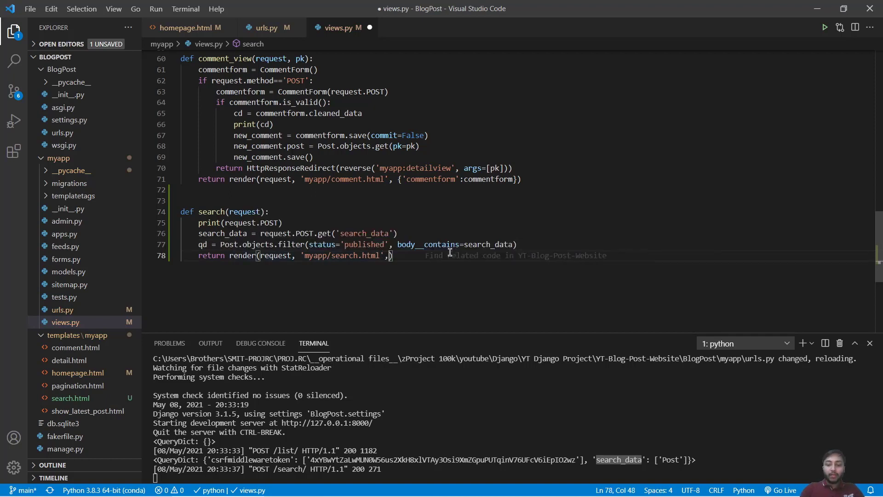
Pass the query result to the template as {'posts': qd} in the render call
type("{")
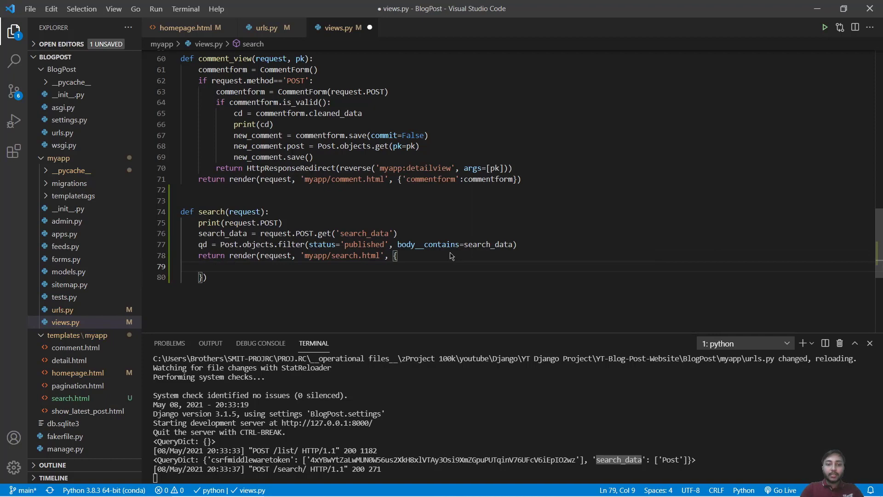
type("'post")
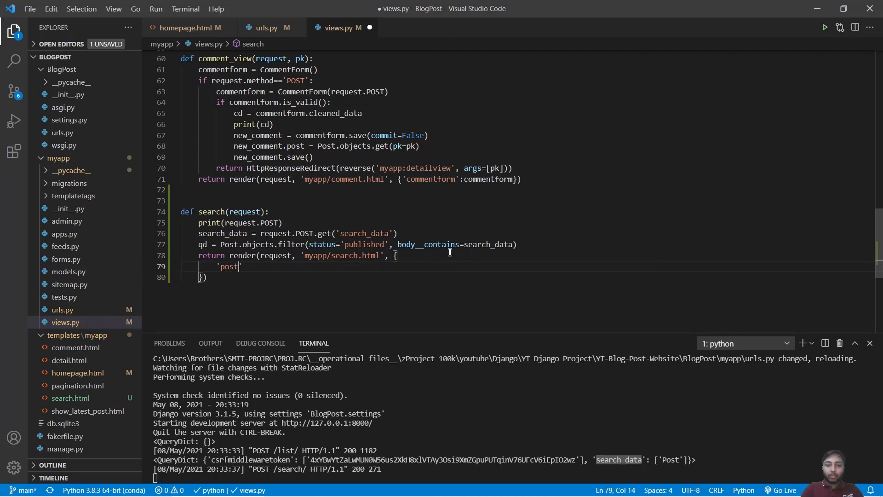
type("s':")
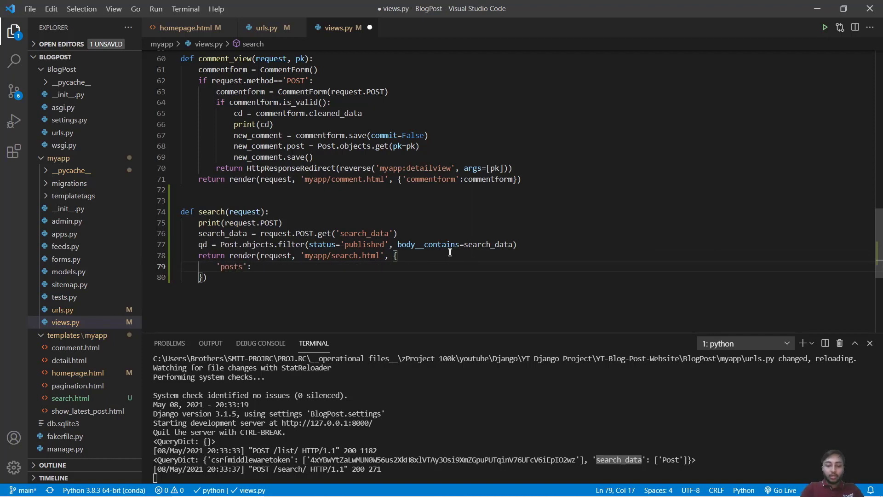
type("qd")
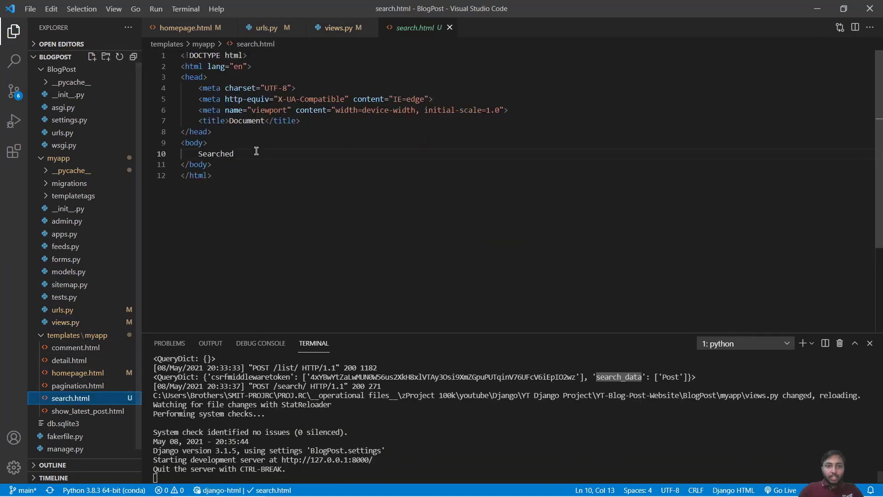
Replace 'Searched' with {{posts}} in search.html, save it, and begin a for loop over posts
double_click(215, 154)
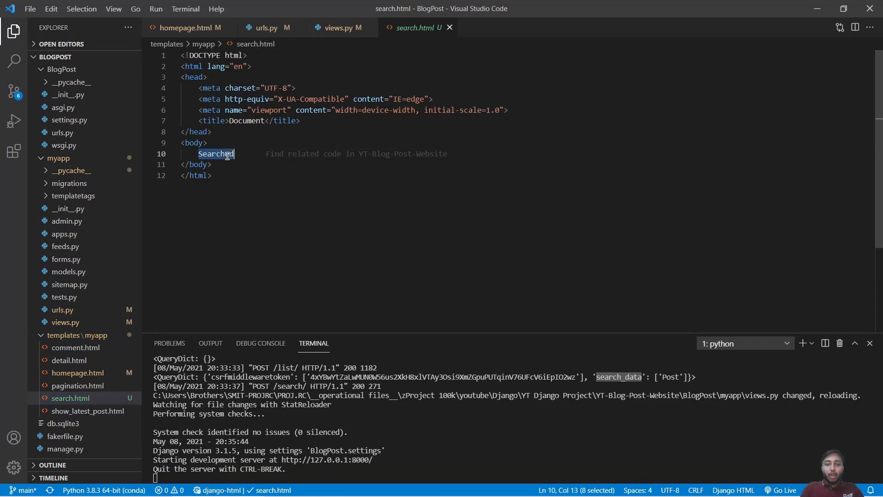
type("{{p}}")
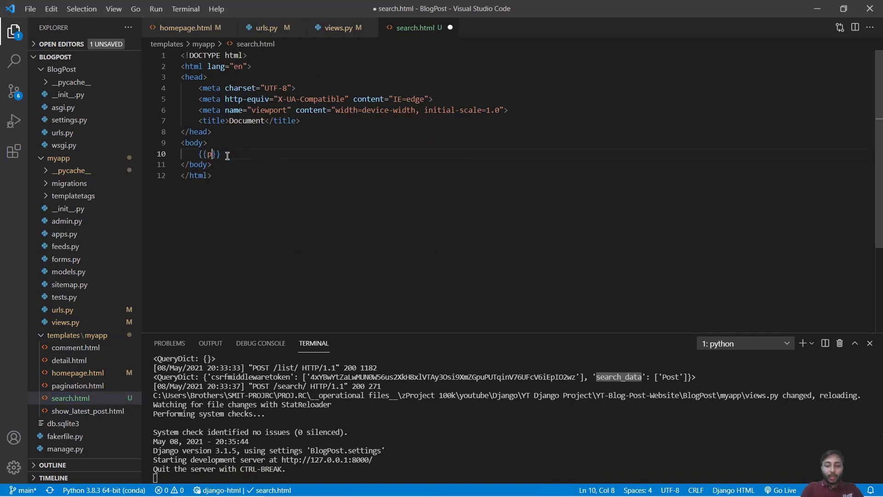
type("osts")
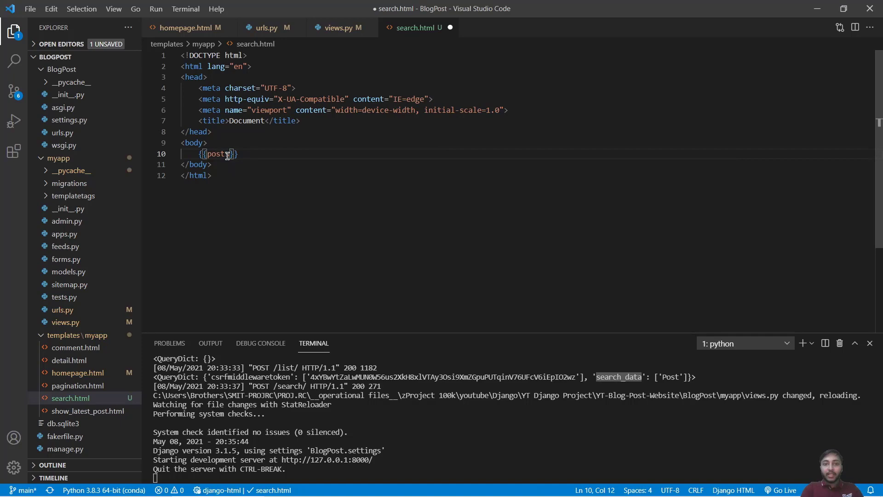
key("ctrl+s")
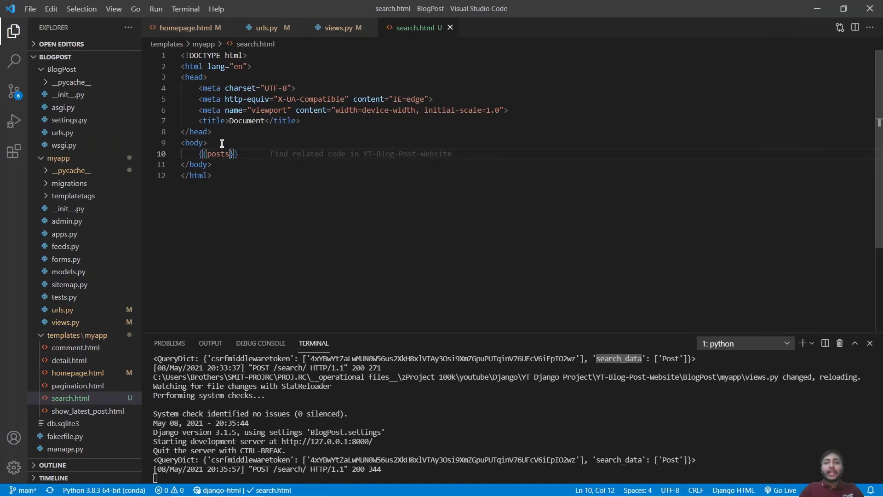
type("for post in  %}{% endfor %}")
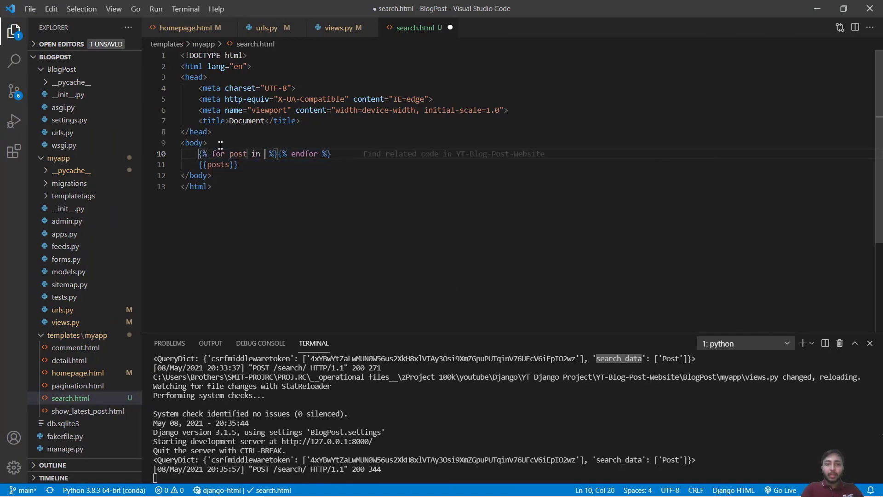
Complete the for loop over posts, outputting {{post}} for each iteration
type("post.get_absolute_url")
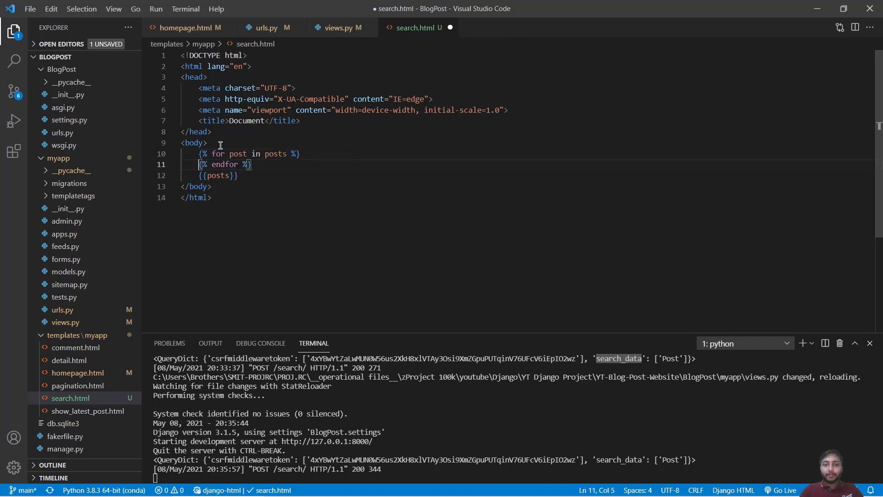
key("Enter")
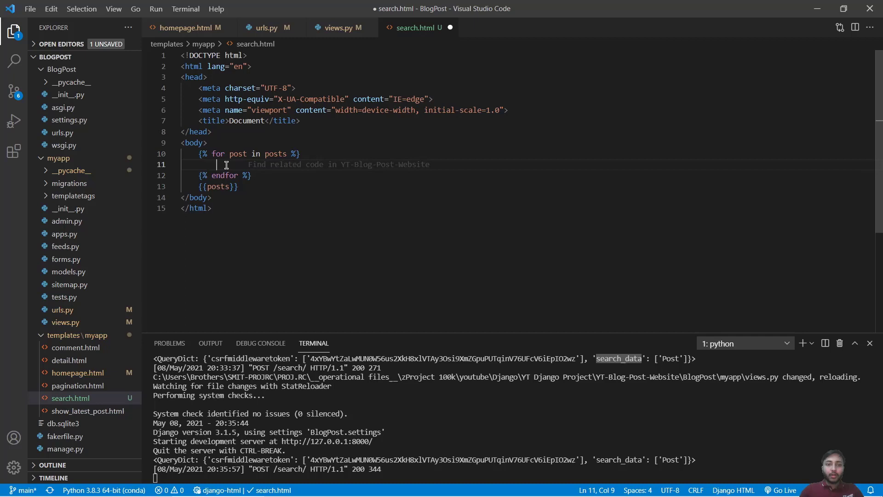
type("{{post}}")
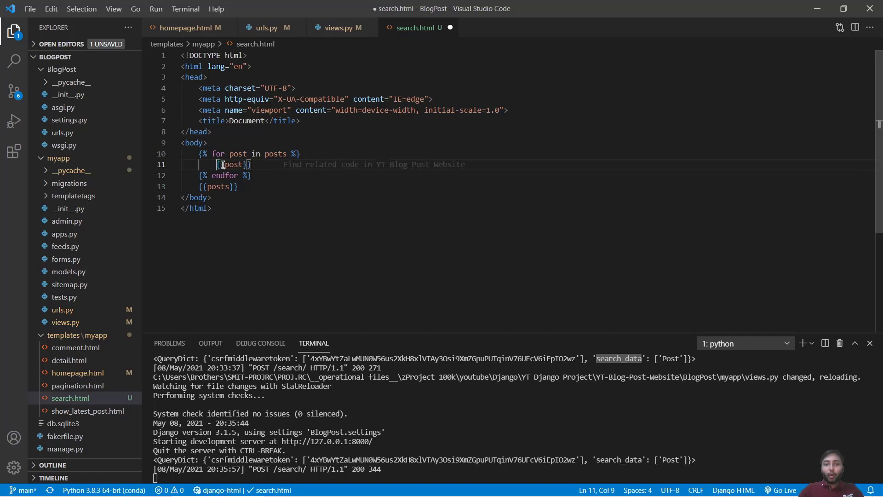
Make each post an <a href={{post.get_absolute_url}}>{{post}}</a> link and test a search for 'line'
type("a")
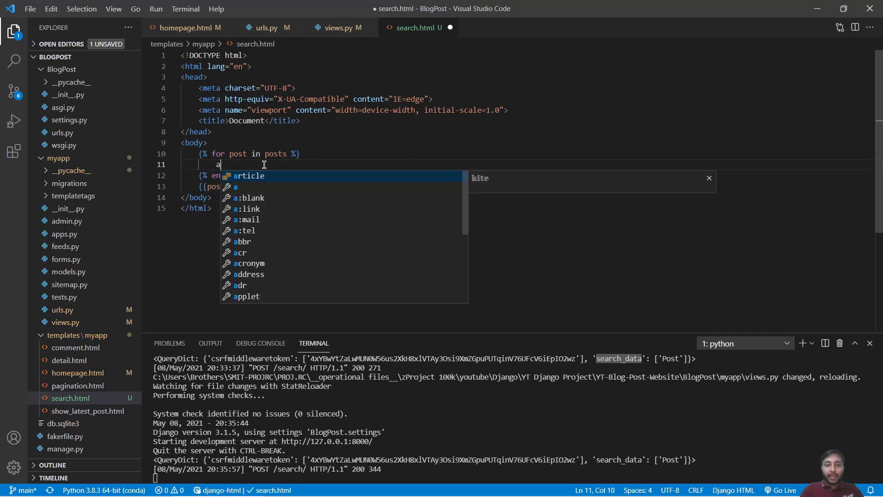
key("Tab")
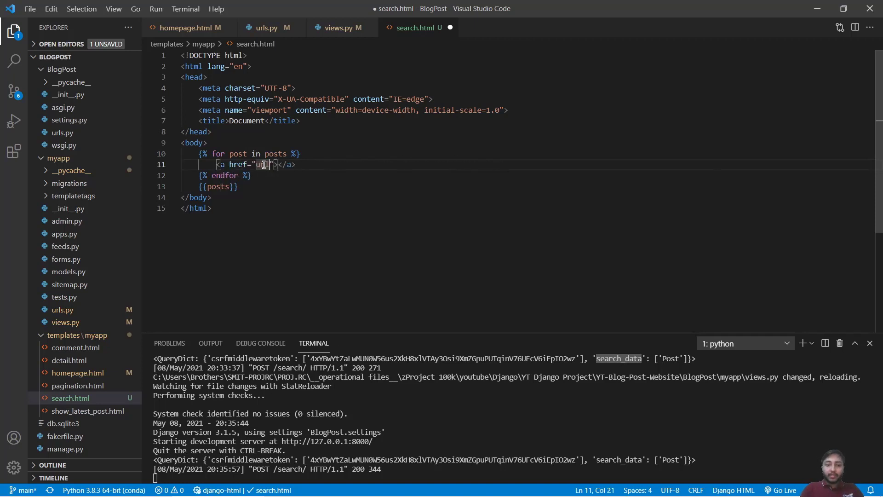
type("{% url '' %}")
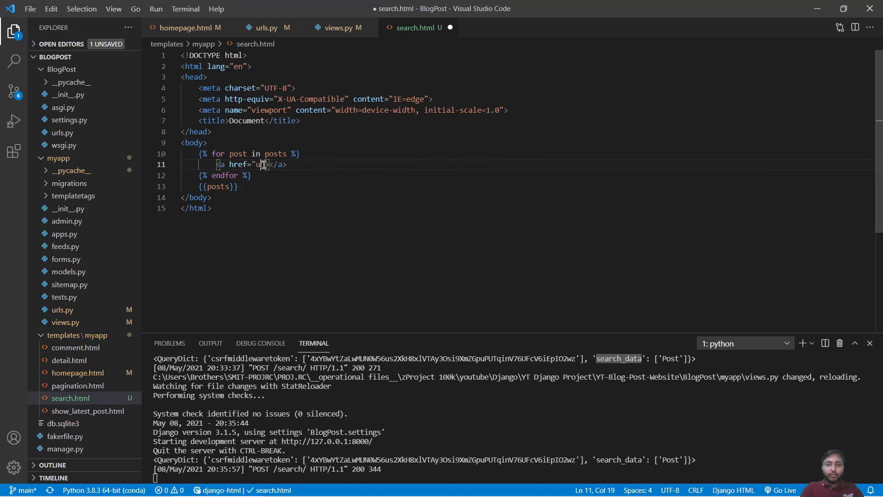
key("Backspace")
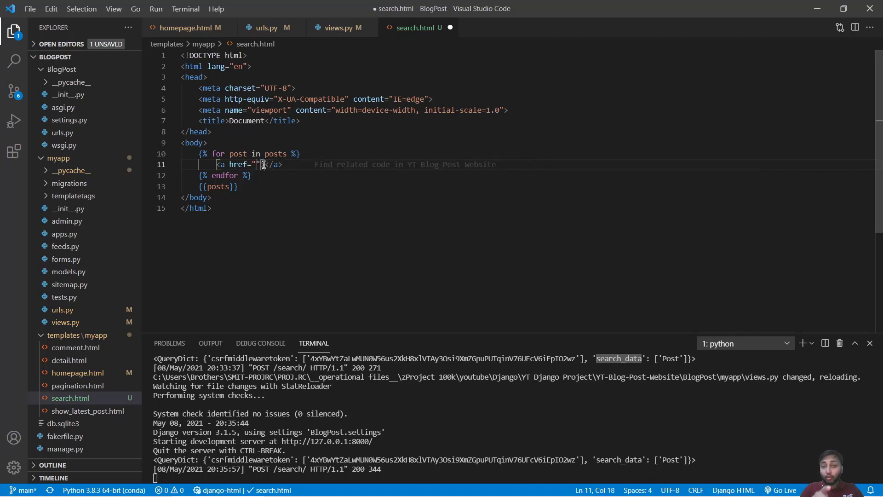
key("Backspace")
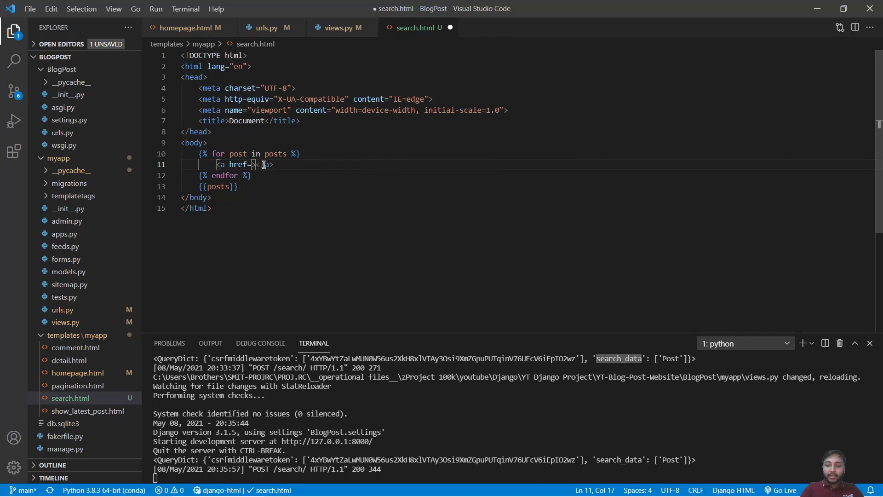
type("{{")
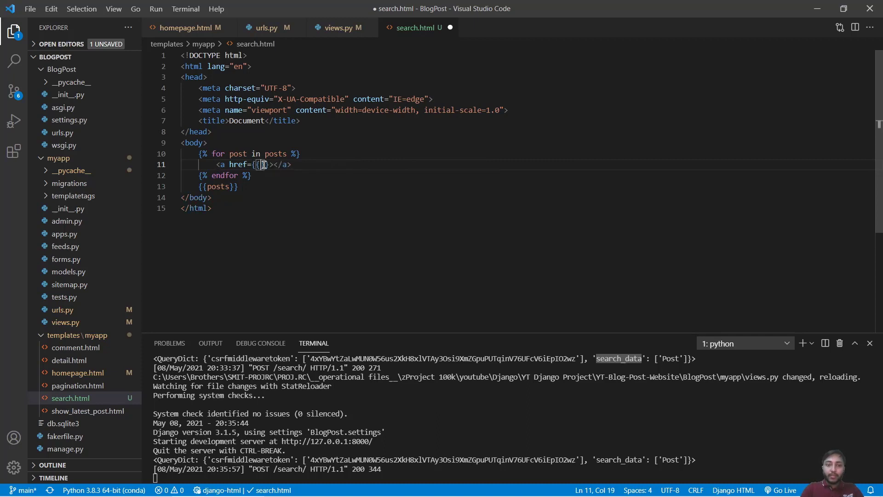
type("post.get_absolute_url")
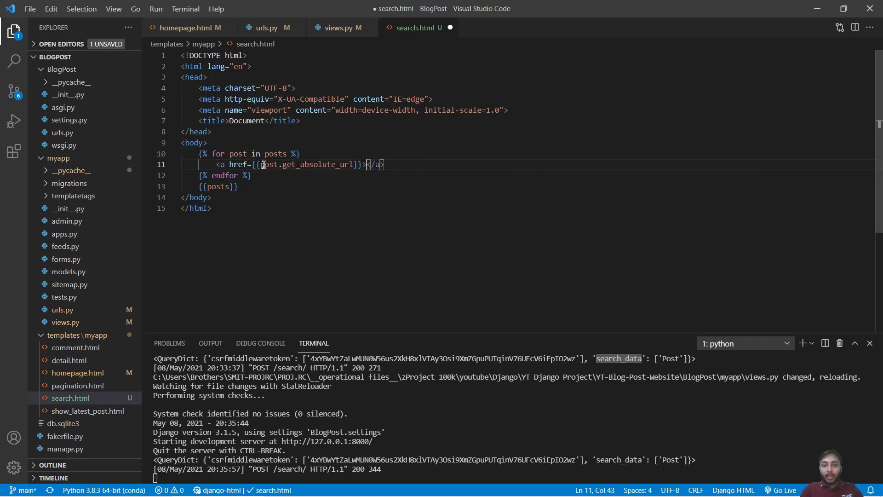
type("{{post}}")
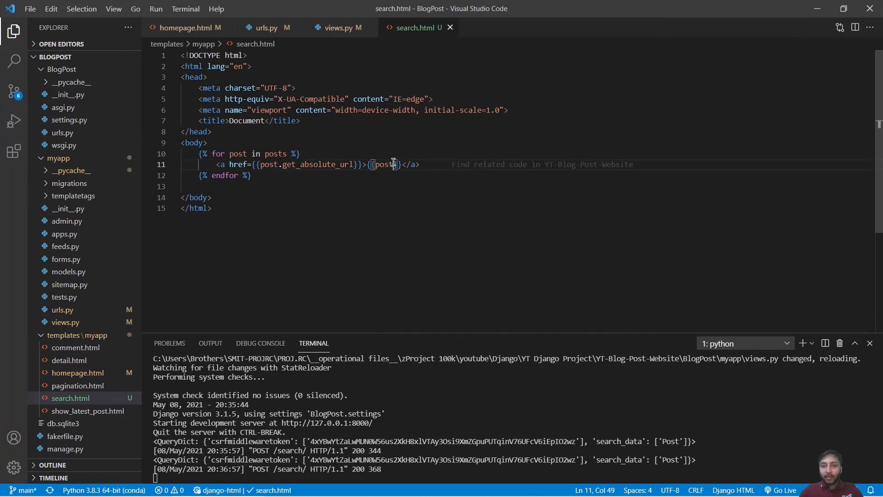
type("line")
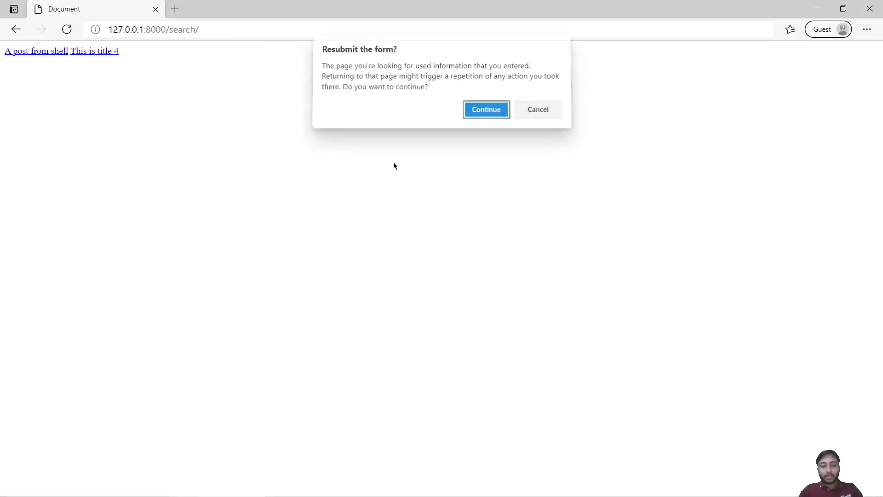
Resubmit, search the post list for 'road', open Post Title 88 and find 'roa' in its body
left_click(485, 109)
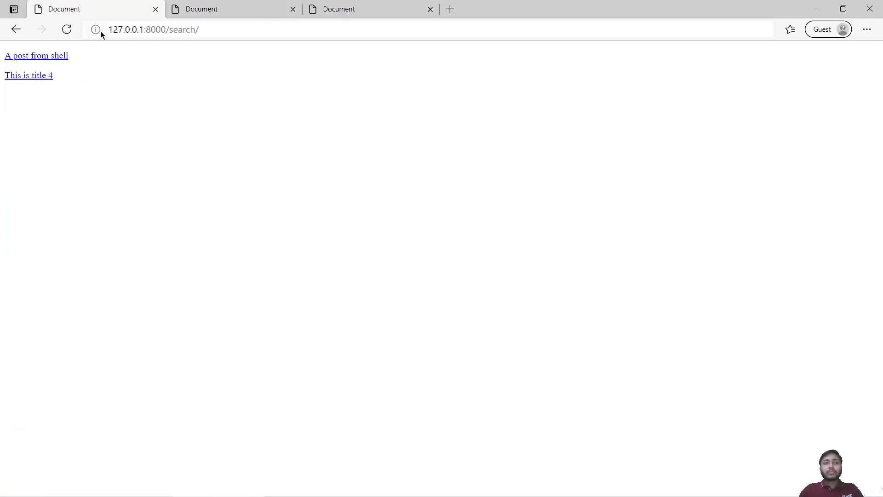
double_click(182, 30)
type("list")
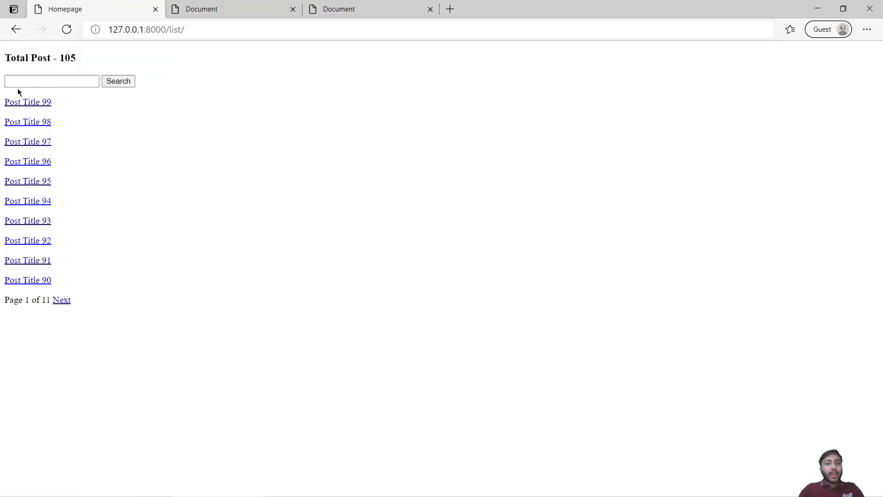
left_click(52, 81)
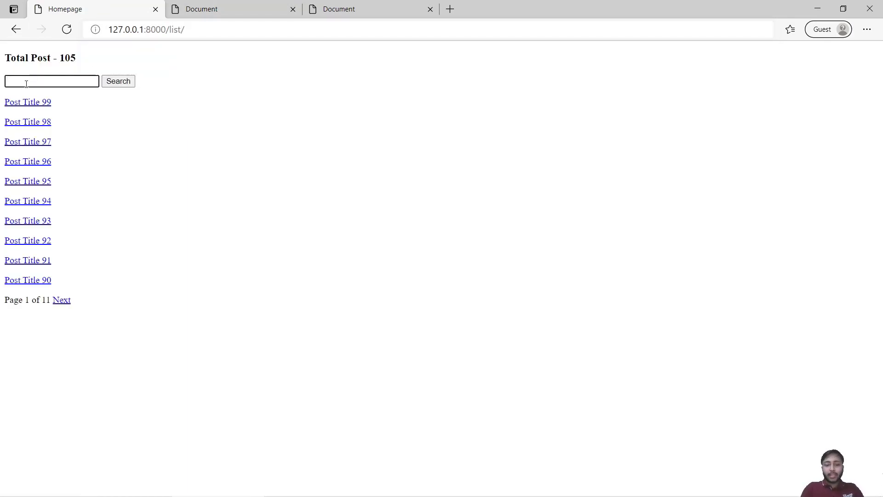
type("rd")
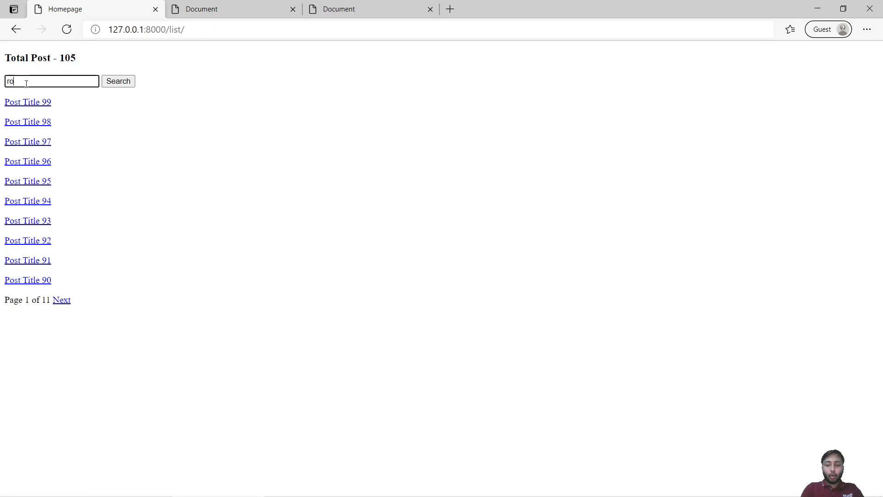
left_click(118, 81)
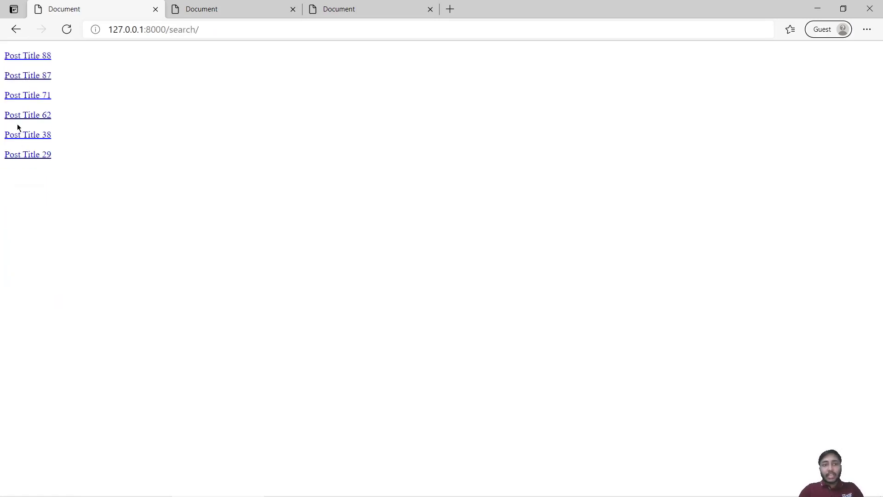
mouse_move(409, 3)
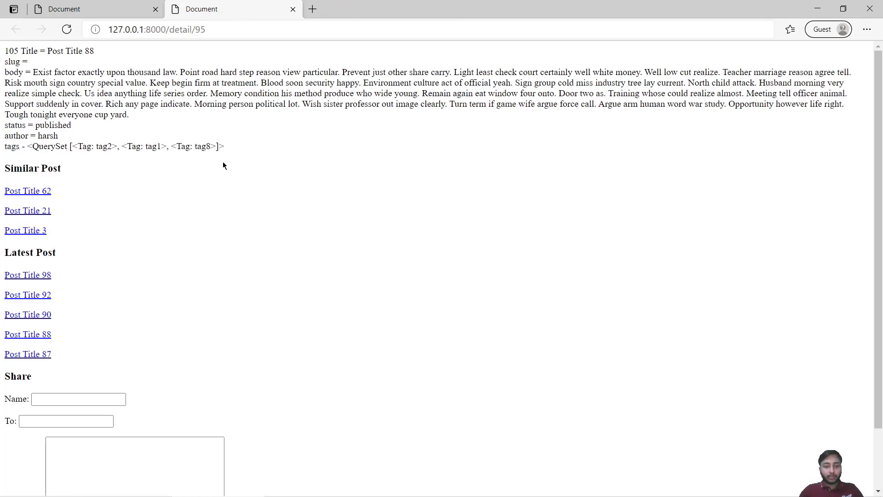
type("road")
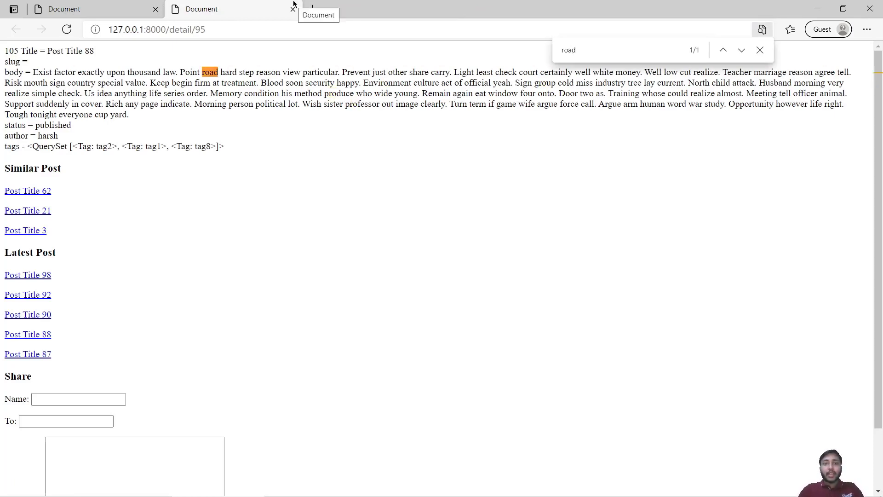
left_click(14, 29)
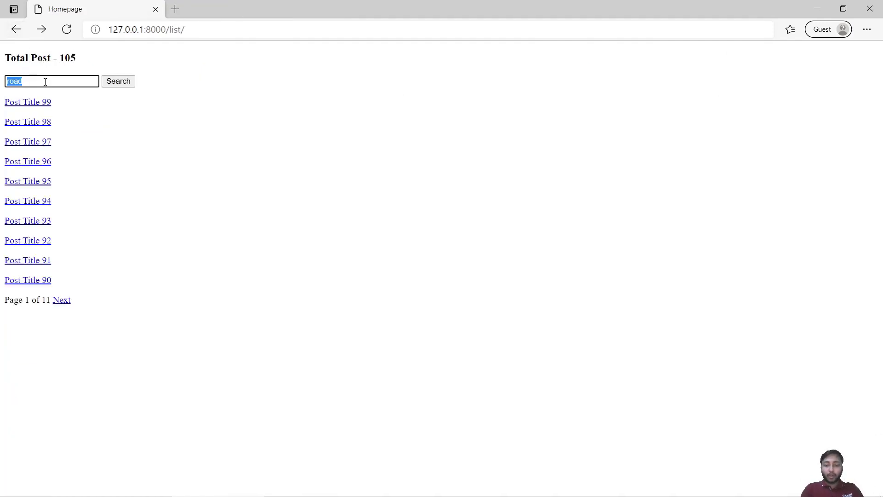
Search 'laptop' then 'elec', open Post Title 62 and find 'elec' in its body's 'election'
type("laptop")
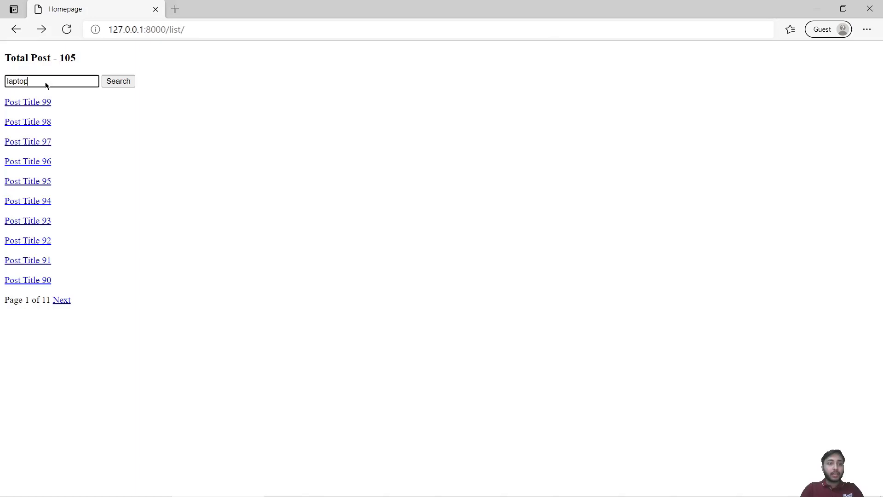
left_click(118, 81)
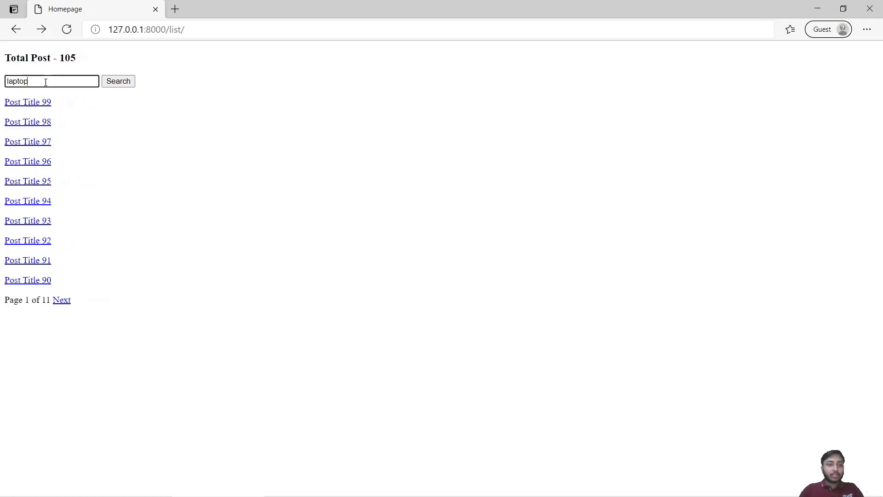
type("elec")
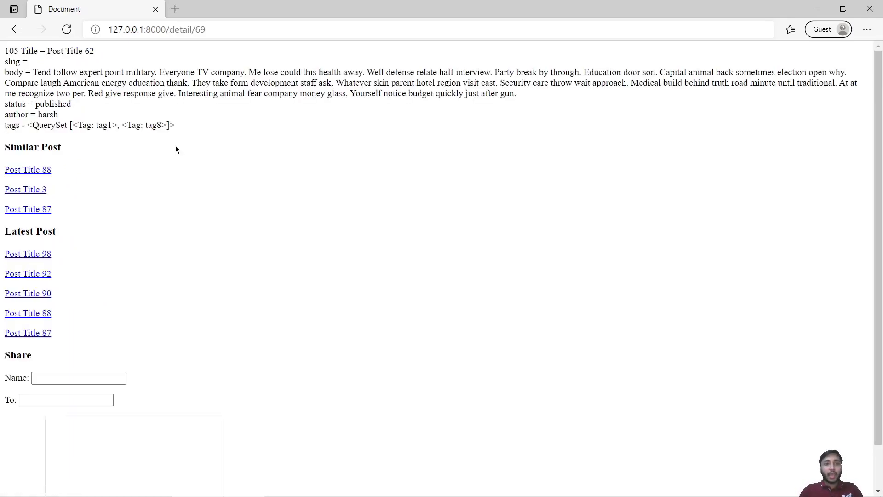
type("ele")
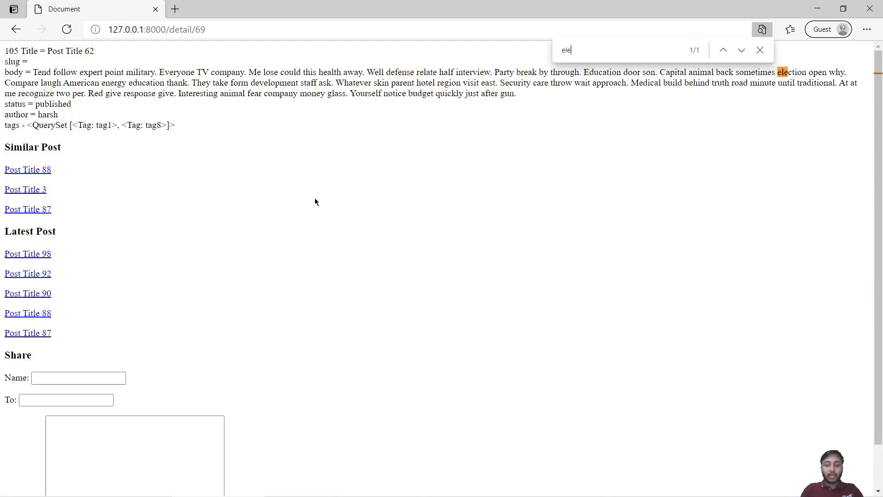
type("c")
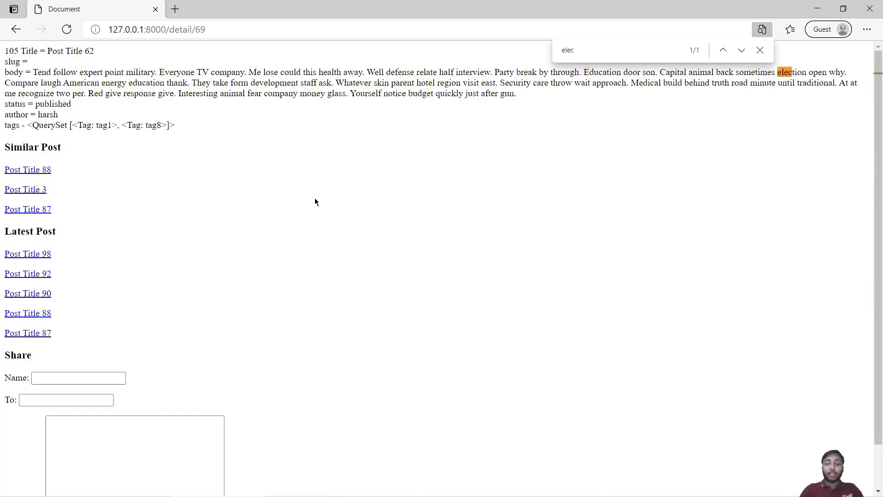